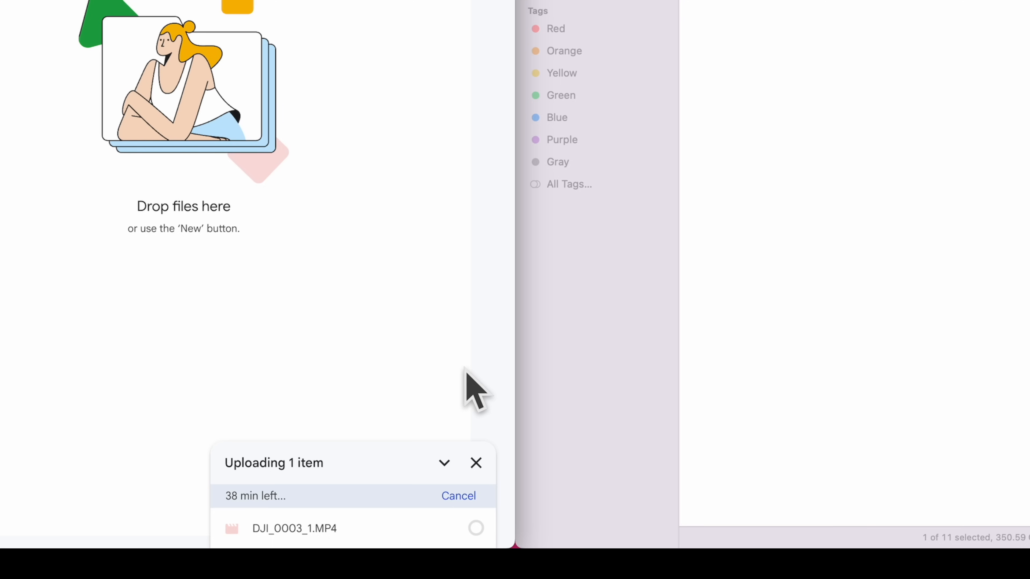
mouse_move(489, 390)
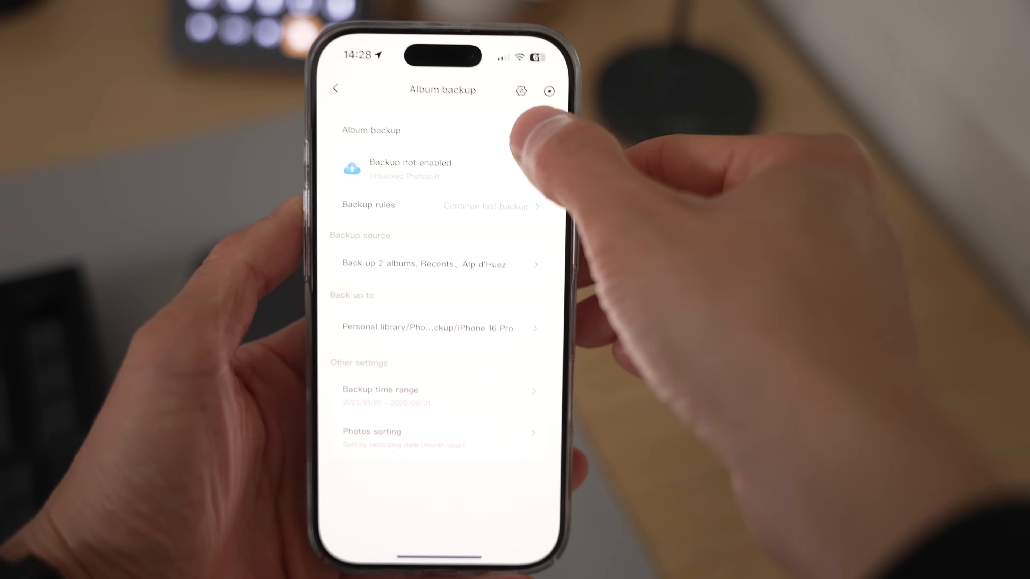
Enable album backup with a partial backup range of 2023/01/01 to 2025/09/01 confirmed.
left_click(528, 106)
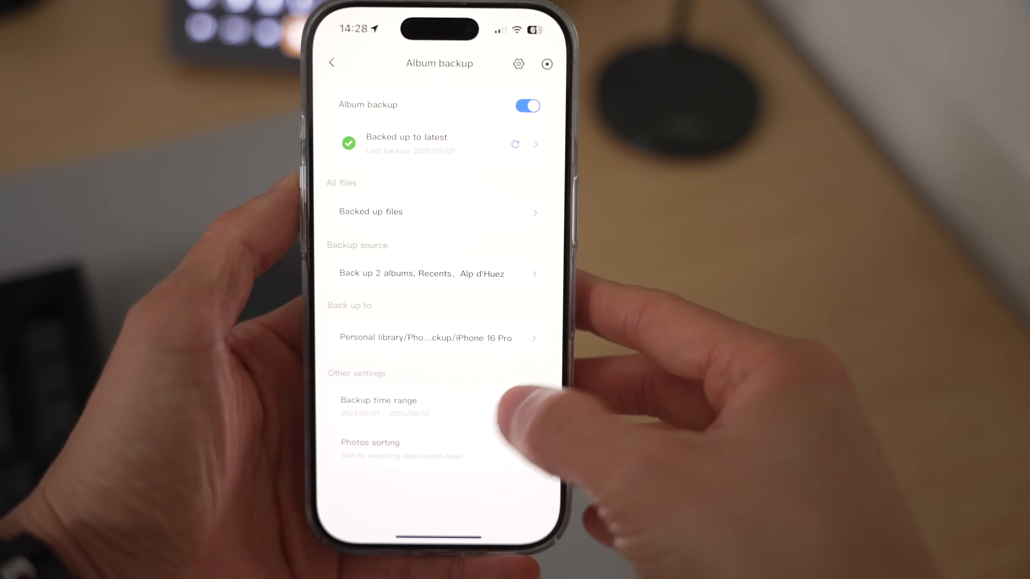
left_click(378, 400)
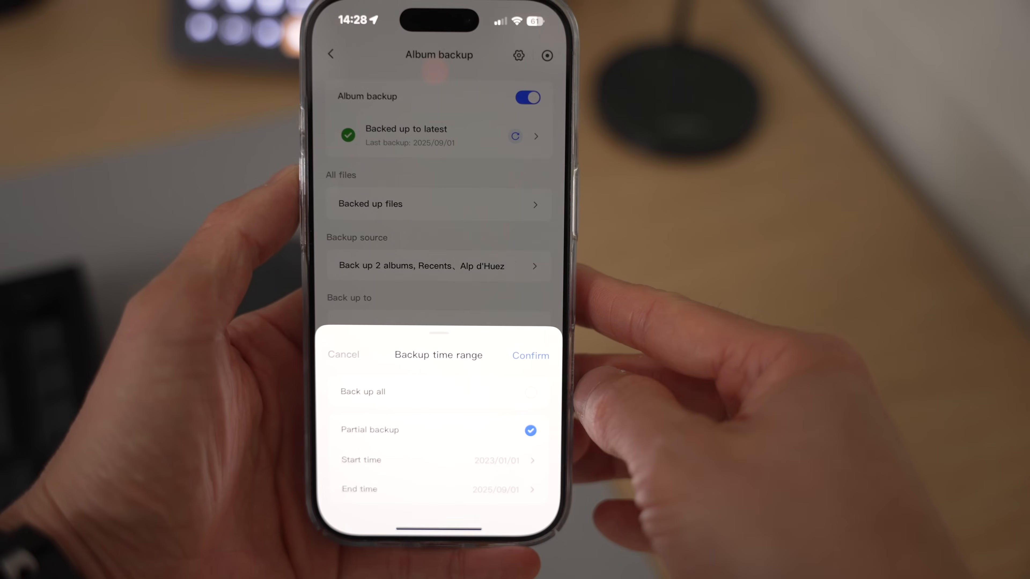
left_click(530, 355)
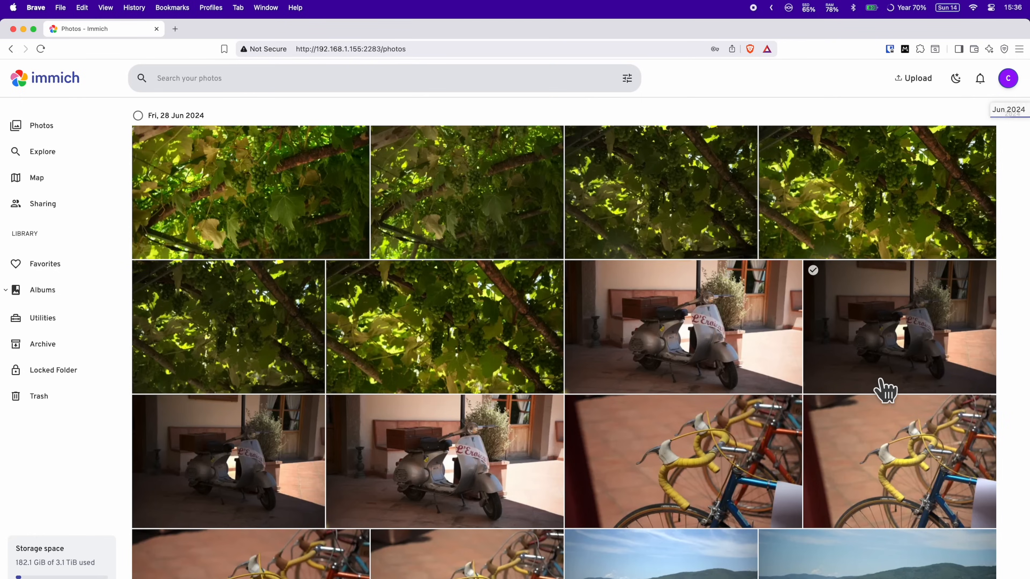
Scroll the June 2024 photo timeline, then show the immich project running under Docker projects.
scroll("down", 3)
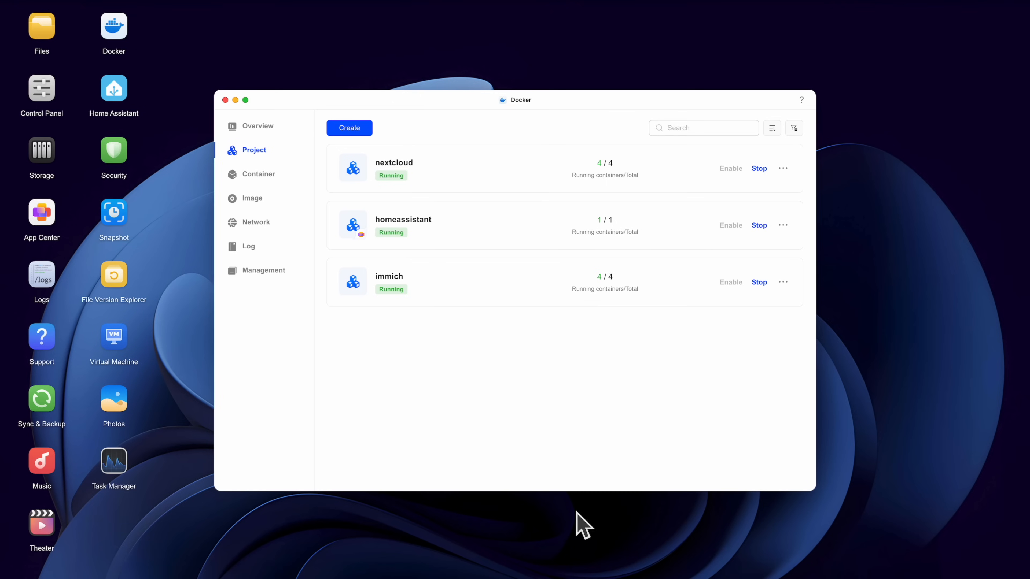
left_click(389, 277)
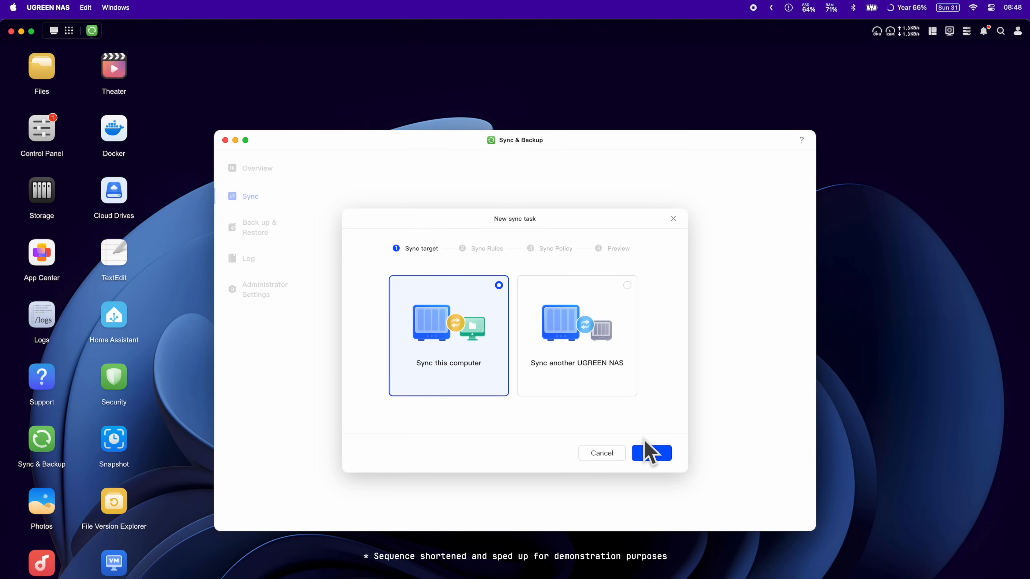
Create a real-time sync task pushing changes from the Mac's UGREEN Sync folder to Personal Folder/Sync.
left_click(649, 453)
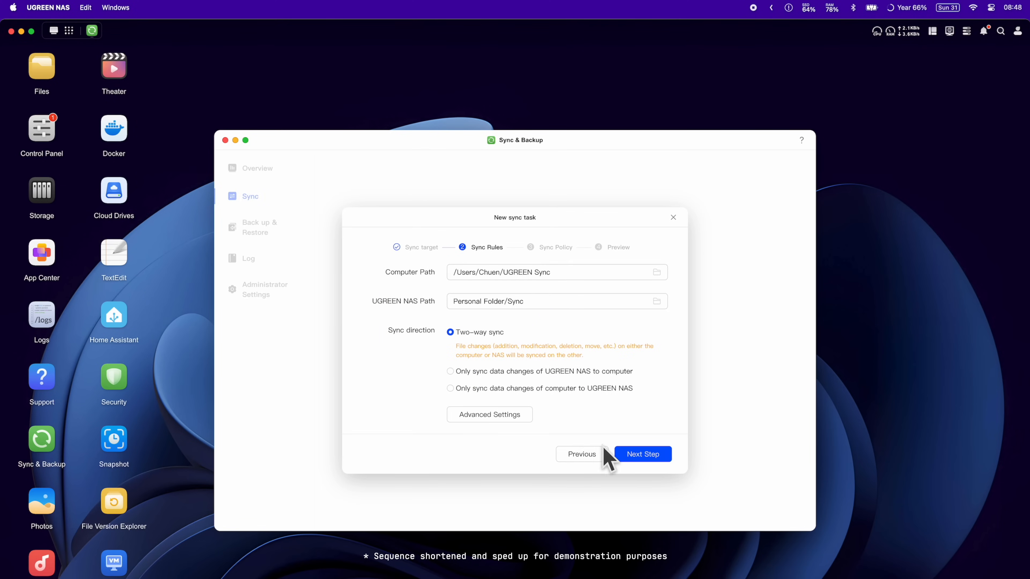
left_click(450, 366)
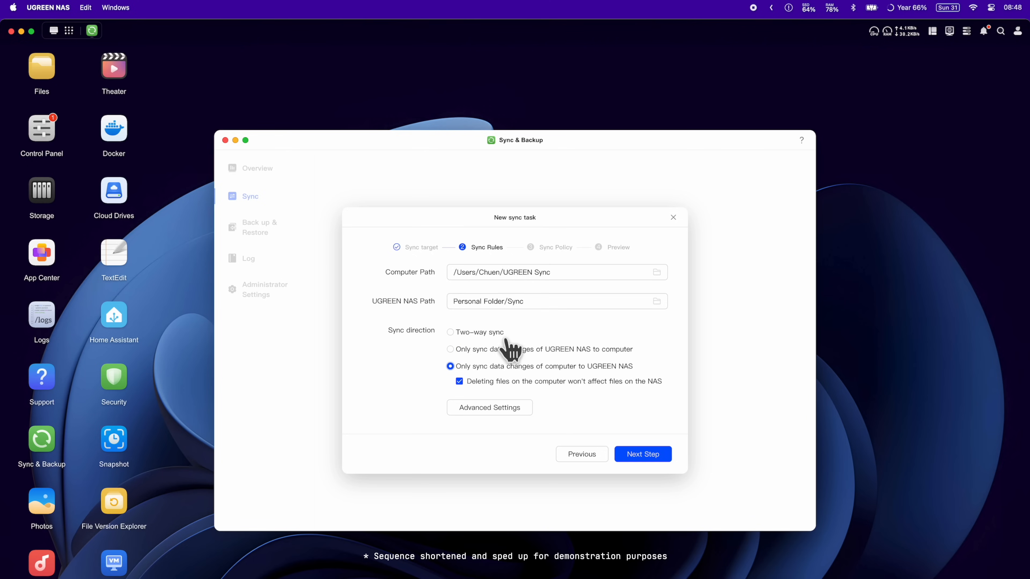
left_click(641, 454)
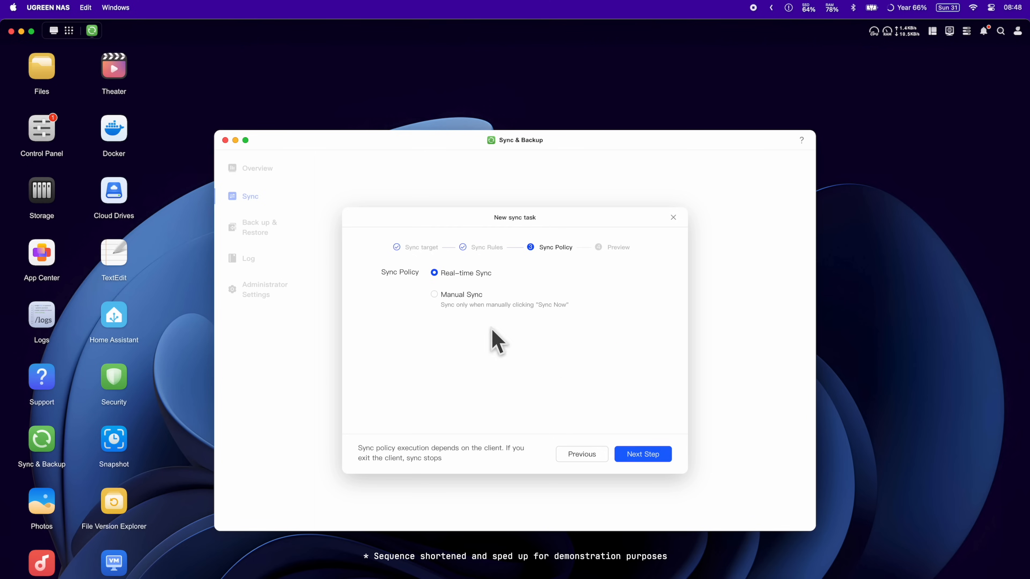
left_click(642, 454)
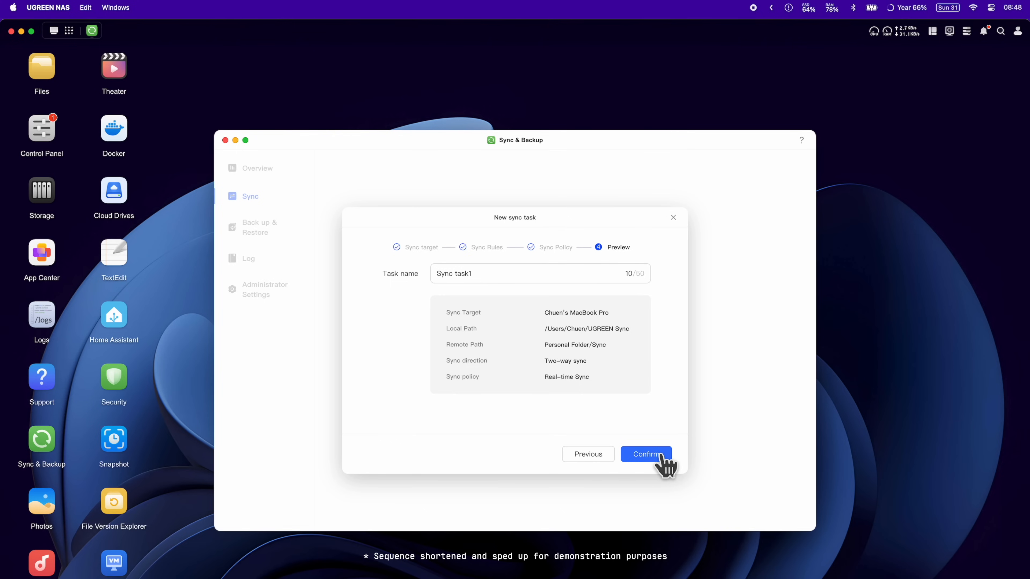
left_click(645, 454)
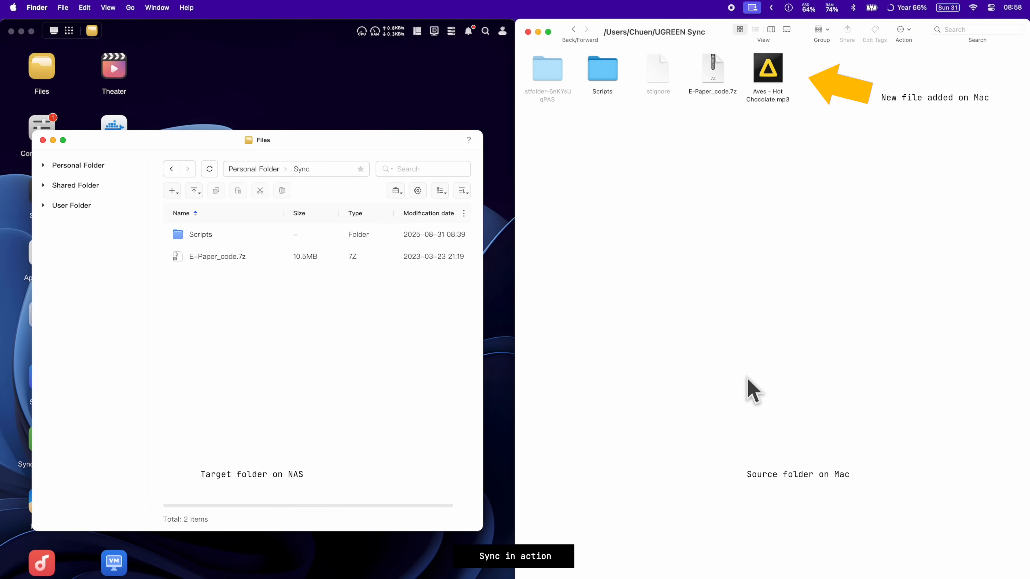
Refresh the NAS Sync folder so the file added on the Mac appears.
left_click(209, 169)
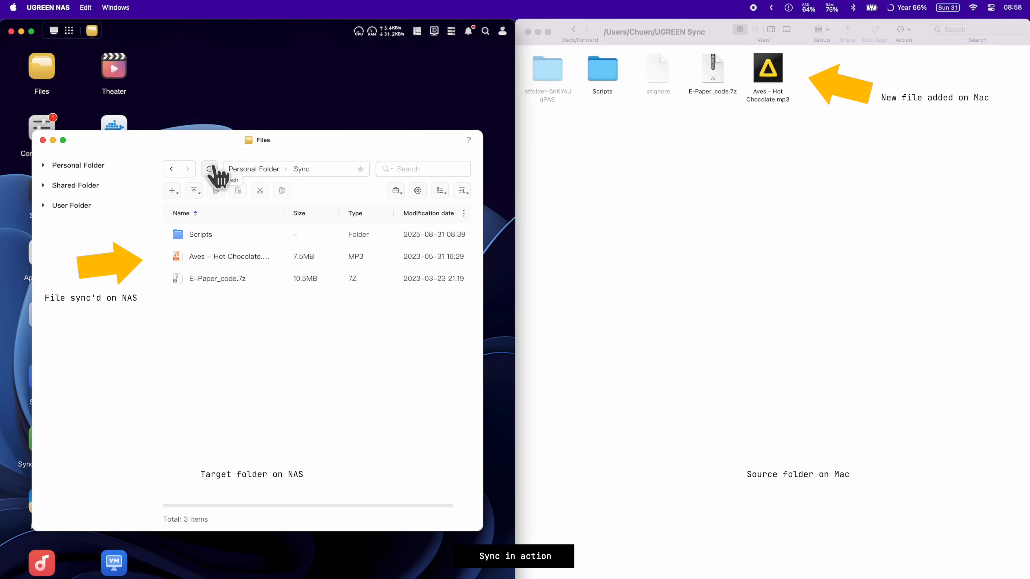
mouse_move(445, 394)
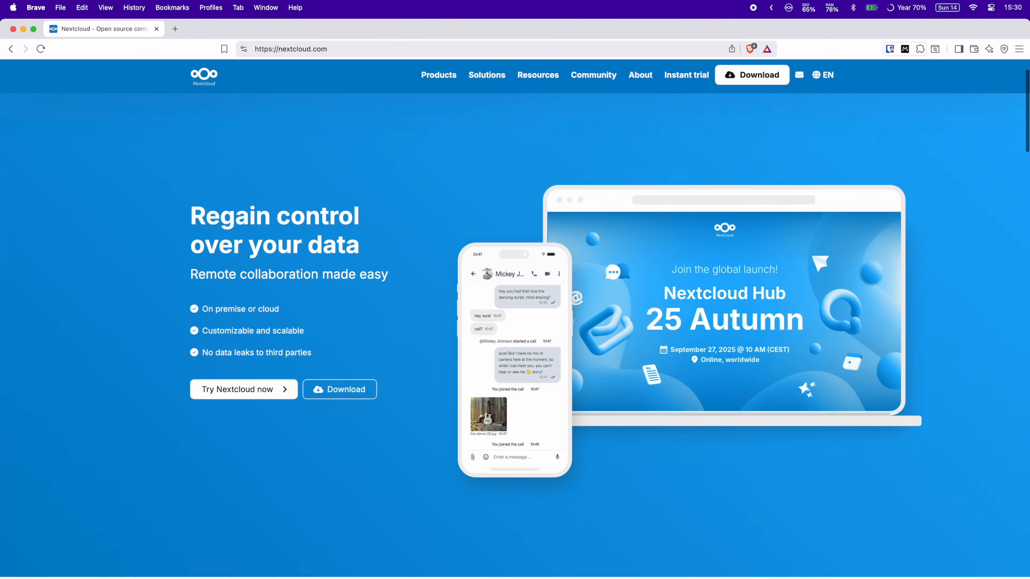
scroll("down", 3)
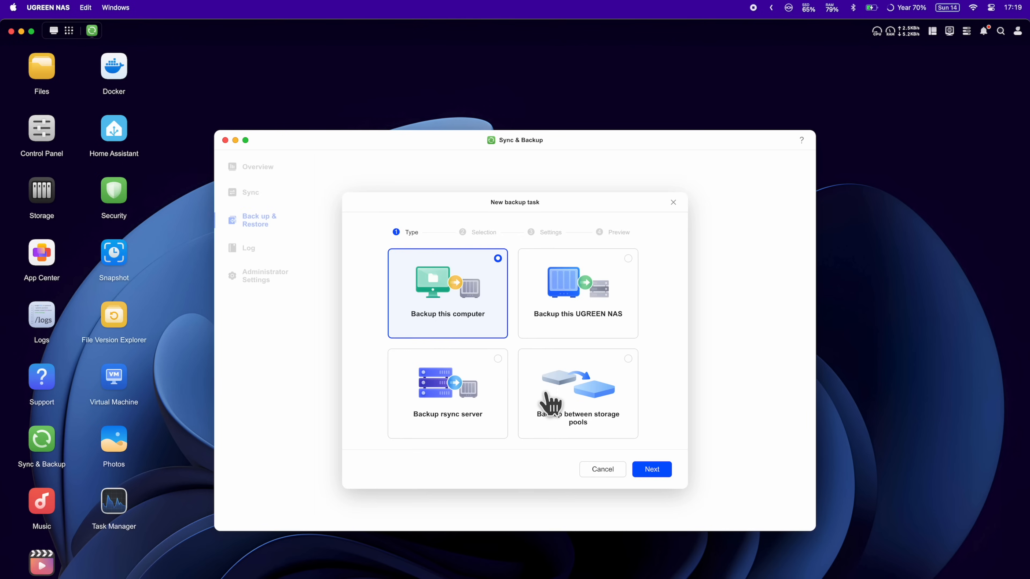
Choose Backup between storage pools for the new backup task and continue.
left_click(651, 469)
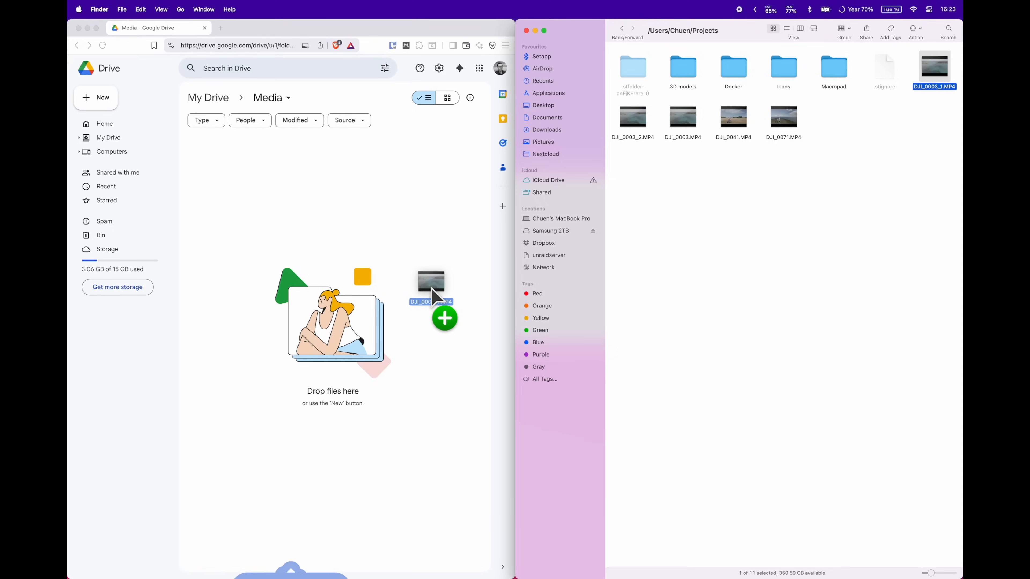
Drag DJI_0003_1.MP4 from the Finder Projects folder into the Drive Media folder.
left_click_drag(932, 66, 433, 289)
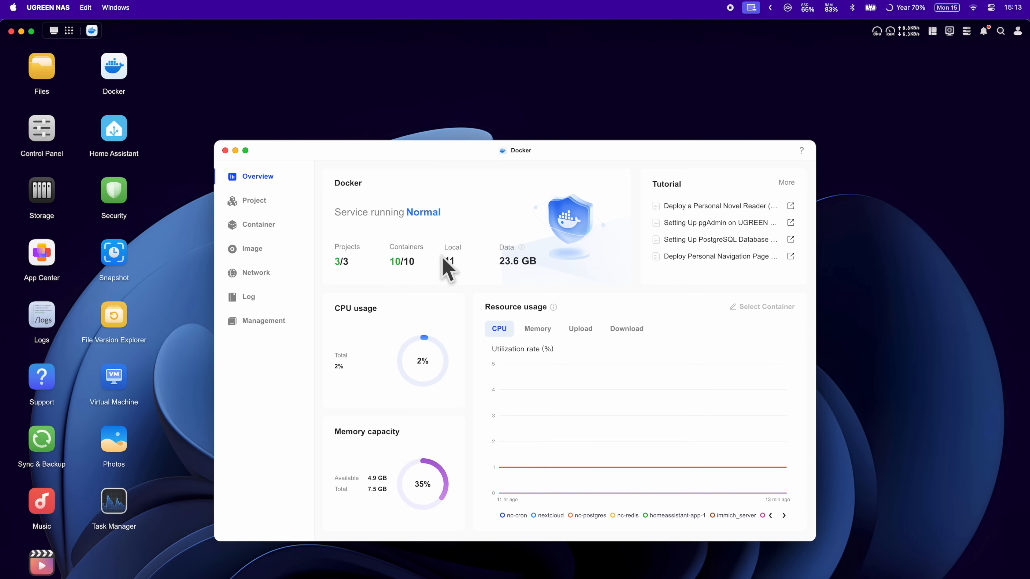
Review the Docker projects, containers, images and the full image database.
left_click(254, 200)
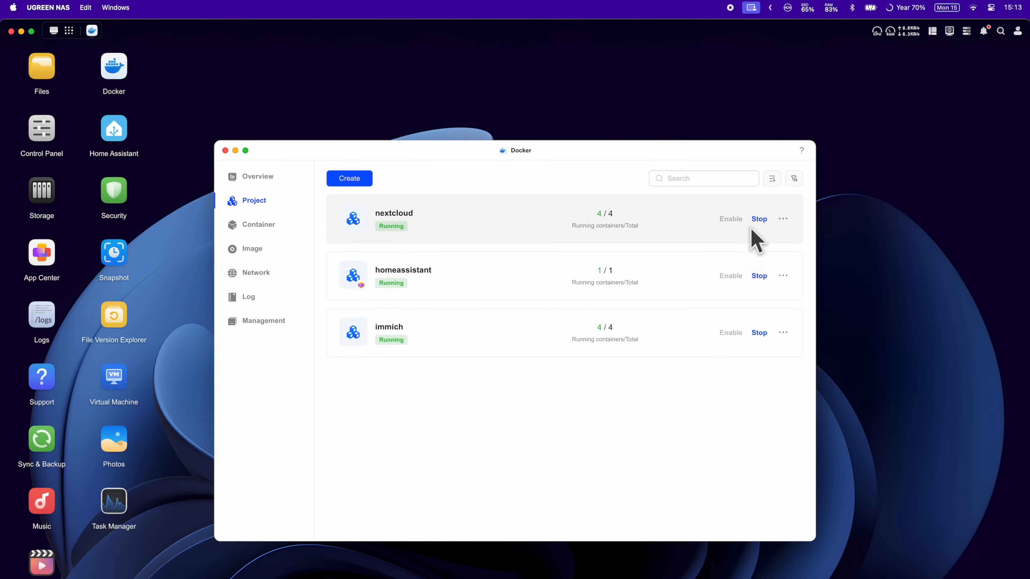
left_click(258, 224)
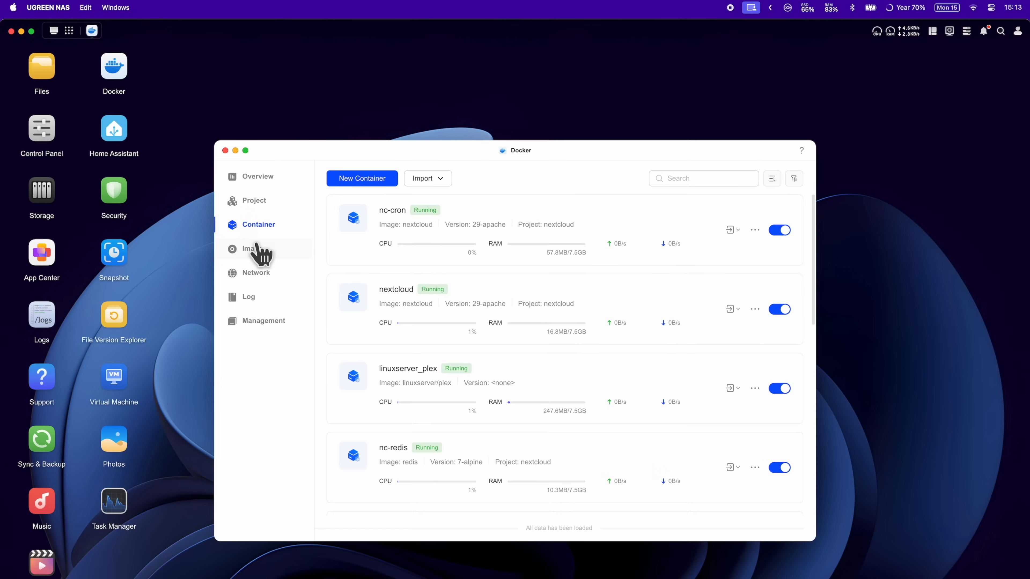
left_click(251, 249)
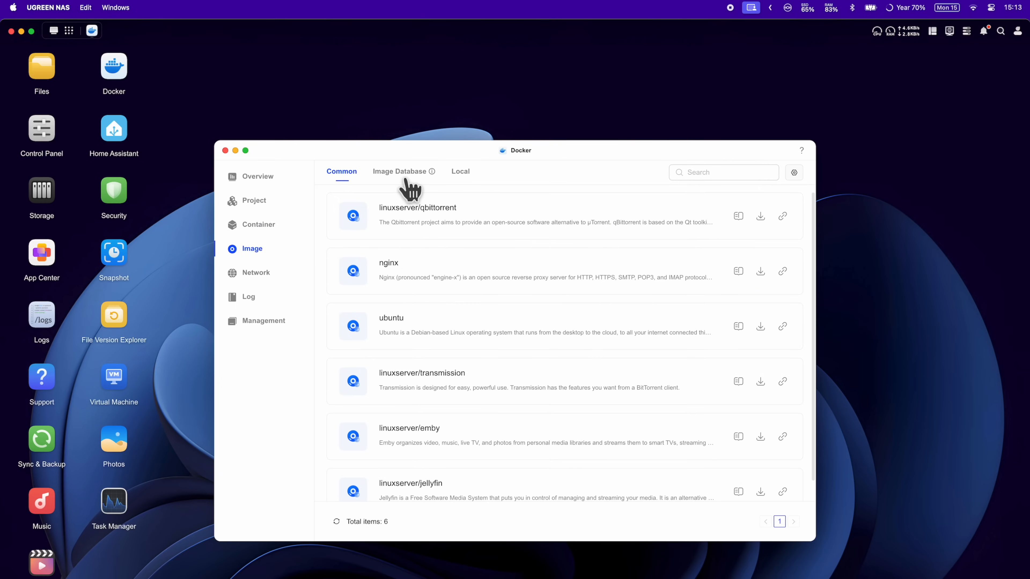
left_click(399, 172)
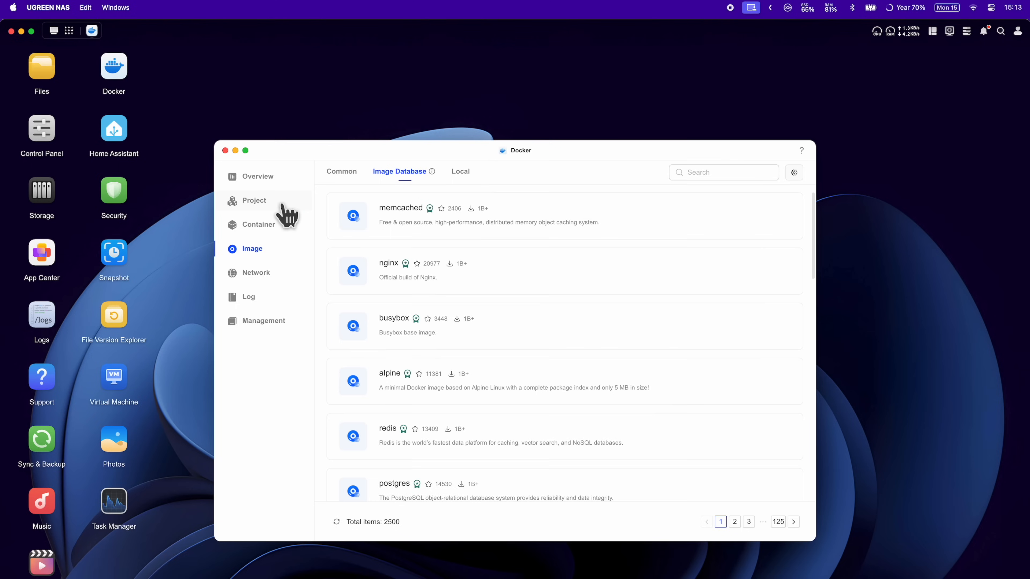
Start creating a new compose project from the Project list.
left_click(254, 200)
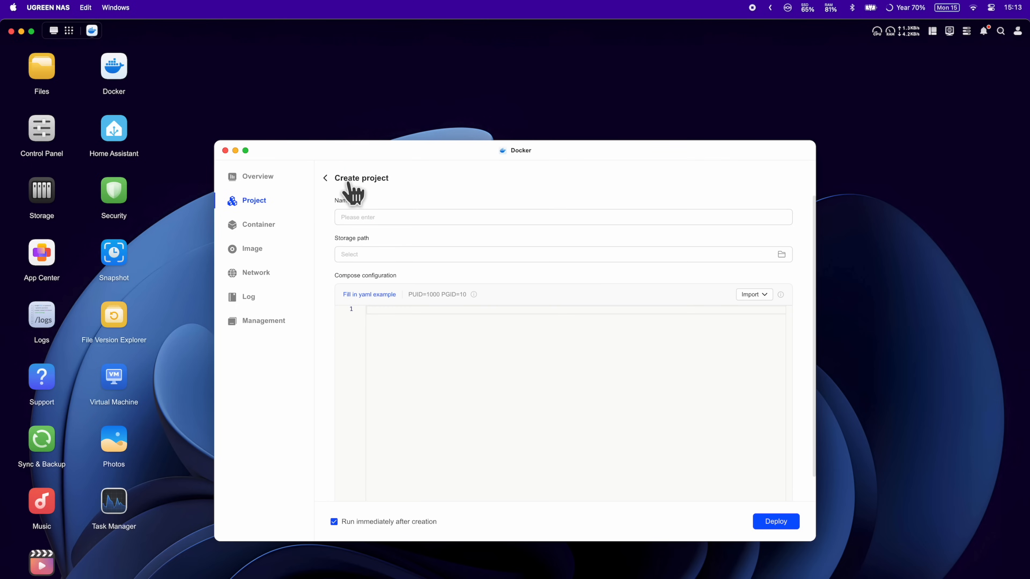
left_click(368, 295)
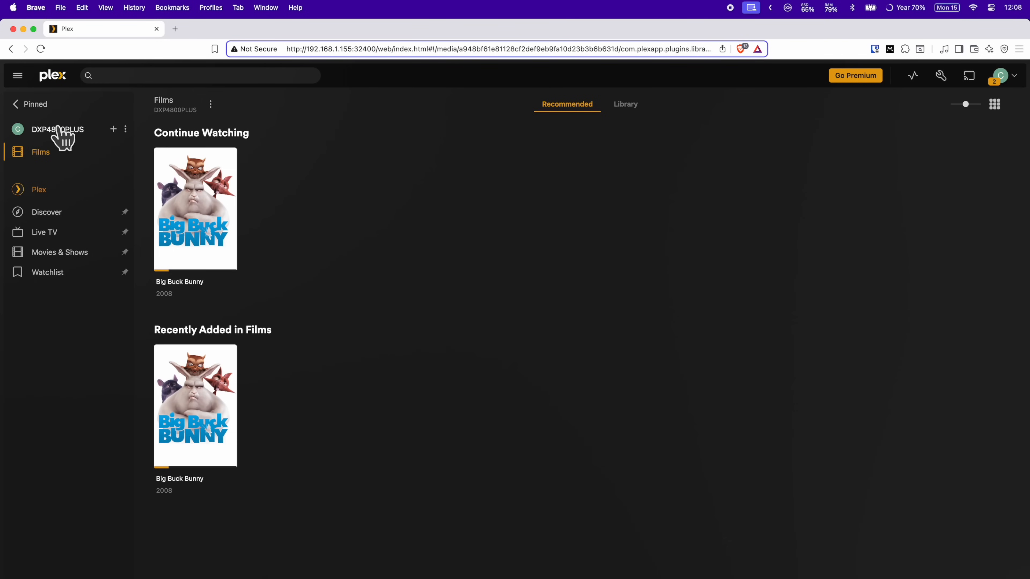
left_click(195, 208)
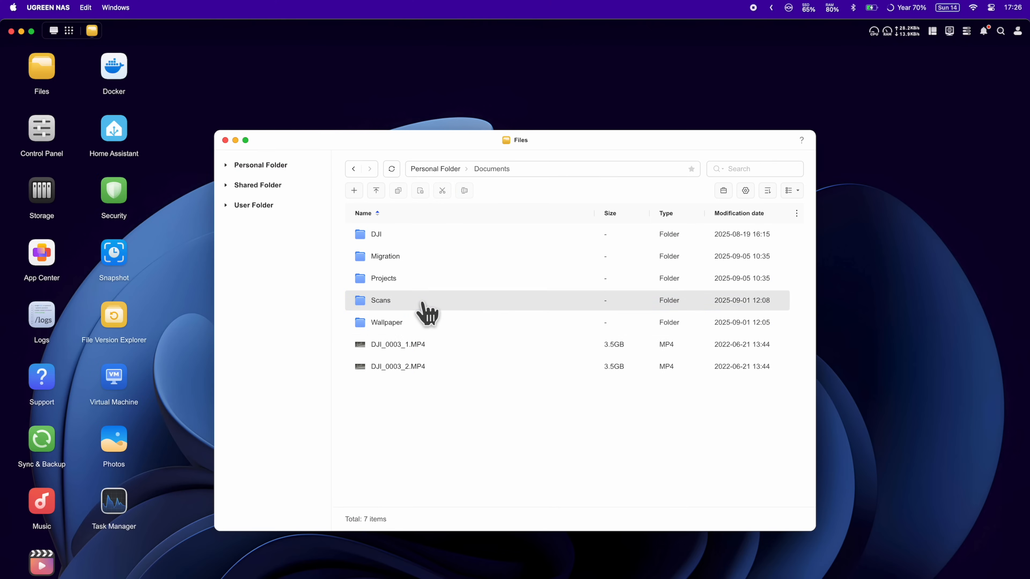
right_click(398, 366)
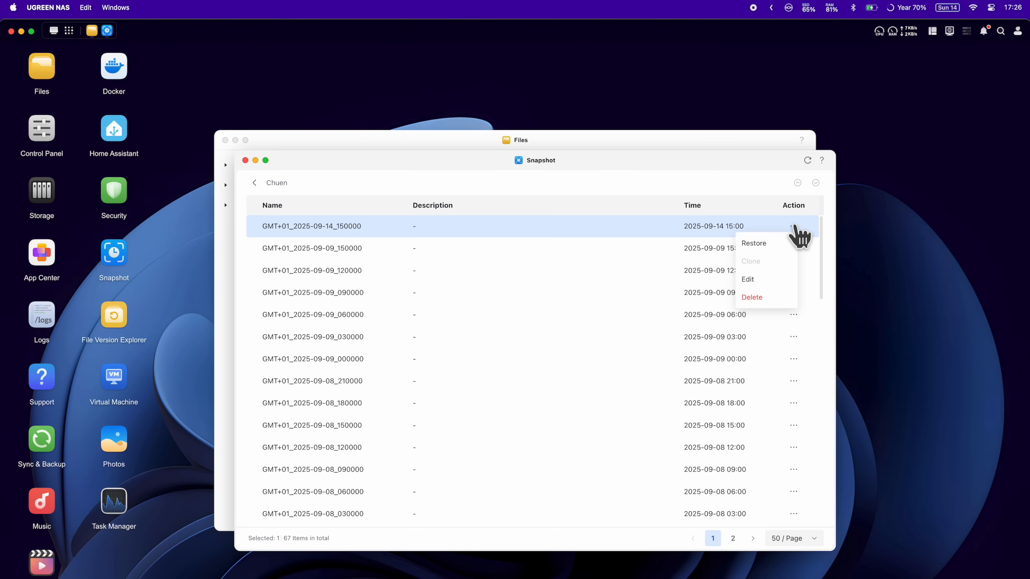
left_click(753, 243)
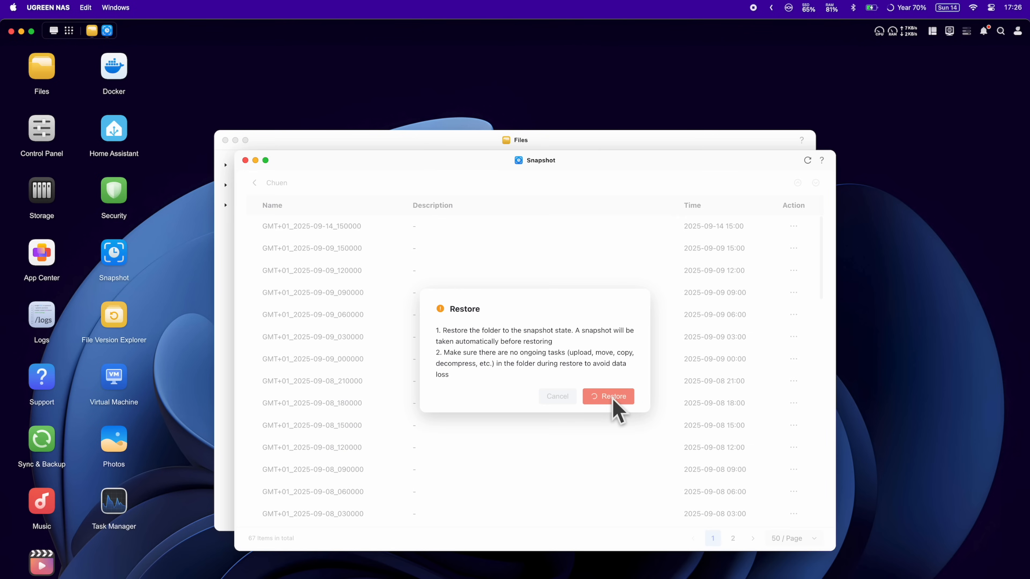
mouse_move(655, 405)
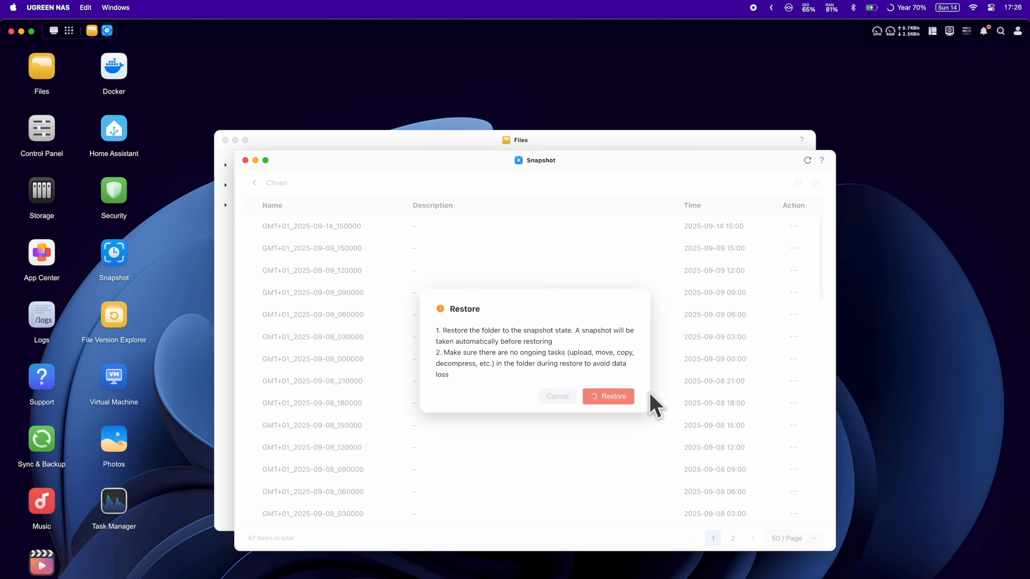
left_click(607, 396)
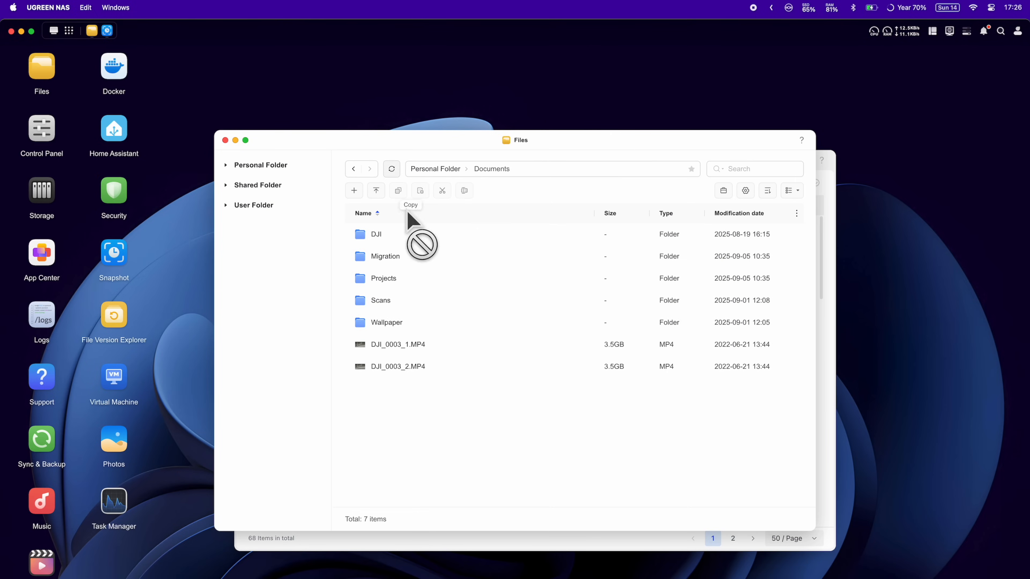
mouse_move(788, 456)
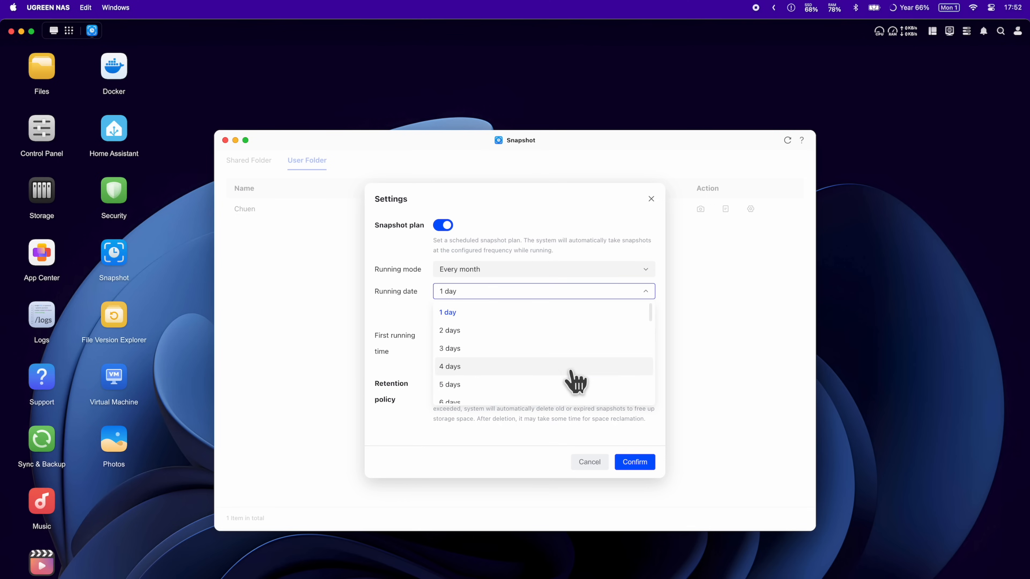
Show the version history of docker-compose-mongodb.yml with its 0B and 483B versions.
left_click(542, 269)
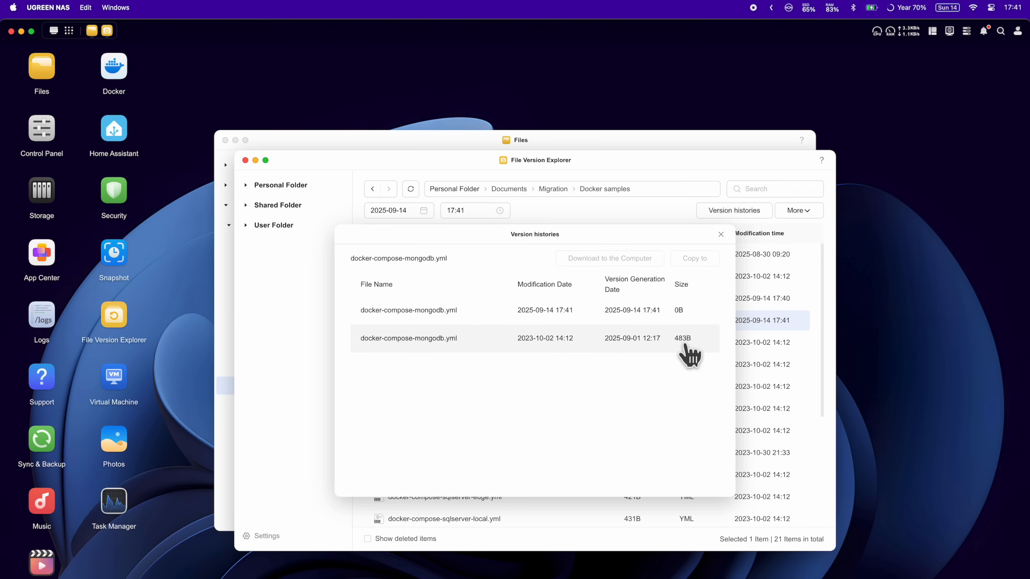
Close the Version histories dialog on the way to an empty desktop.
left_click(609, 258)
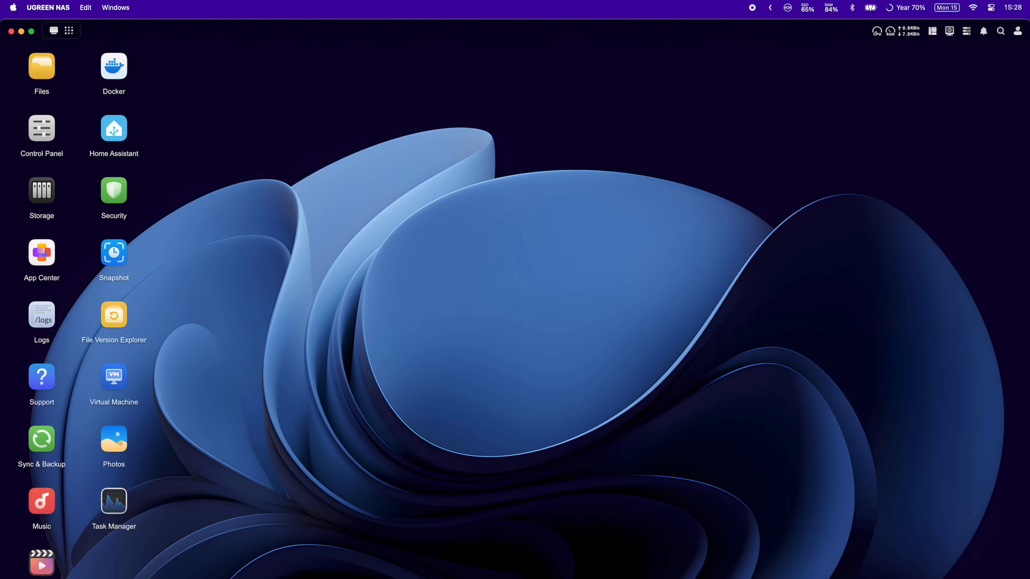
Bring up Files, Control Panel's User Management list and the Storage overview of drives and volumes.
left_click(1018, 31)
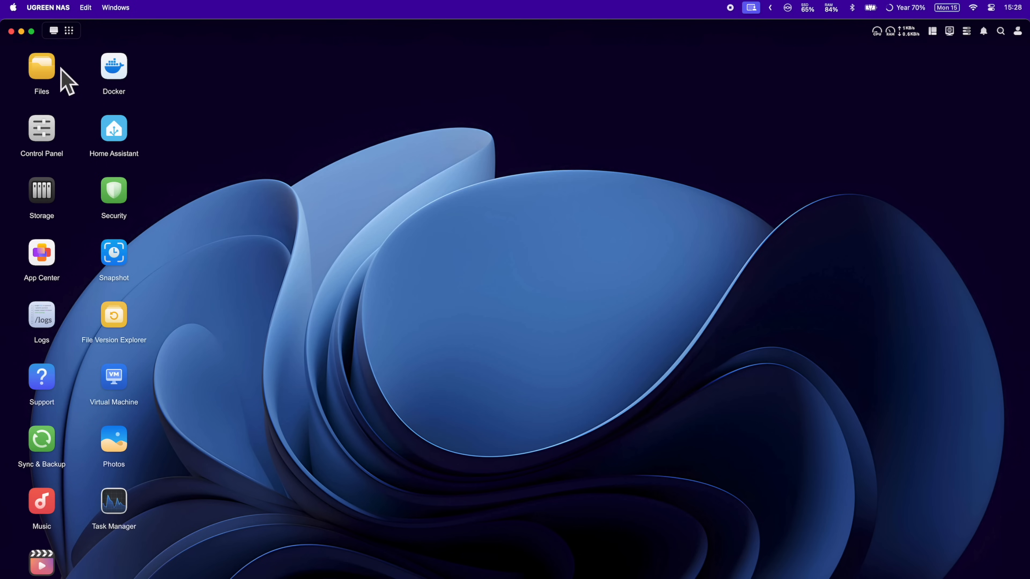
double_click(41, 68)
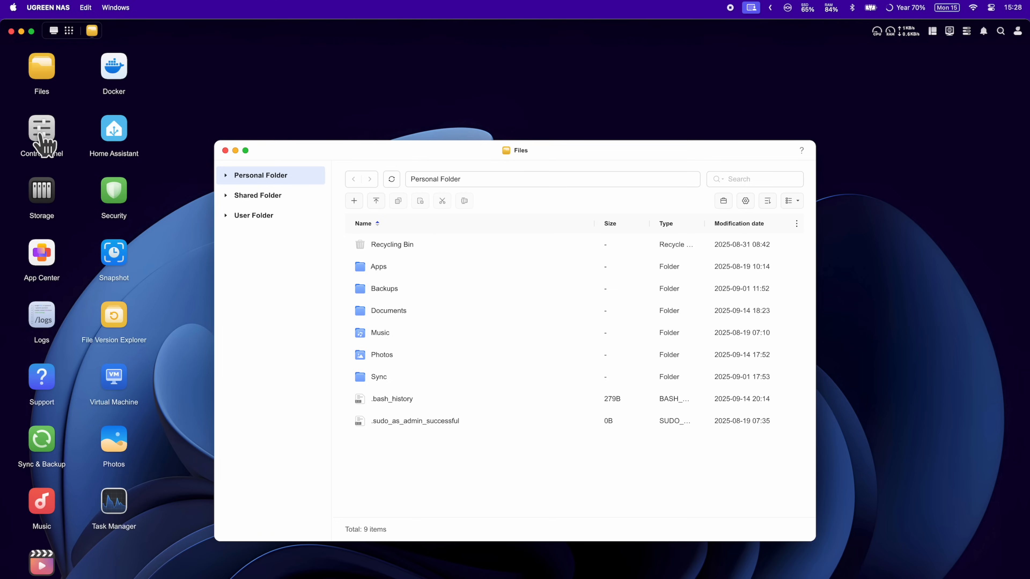
left_click(41, 129)
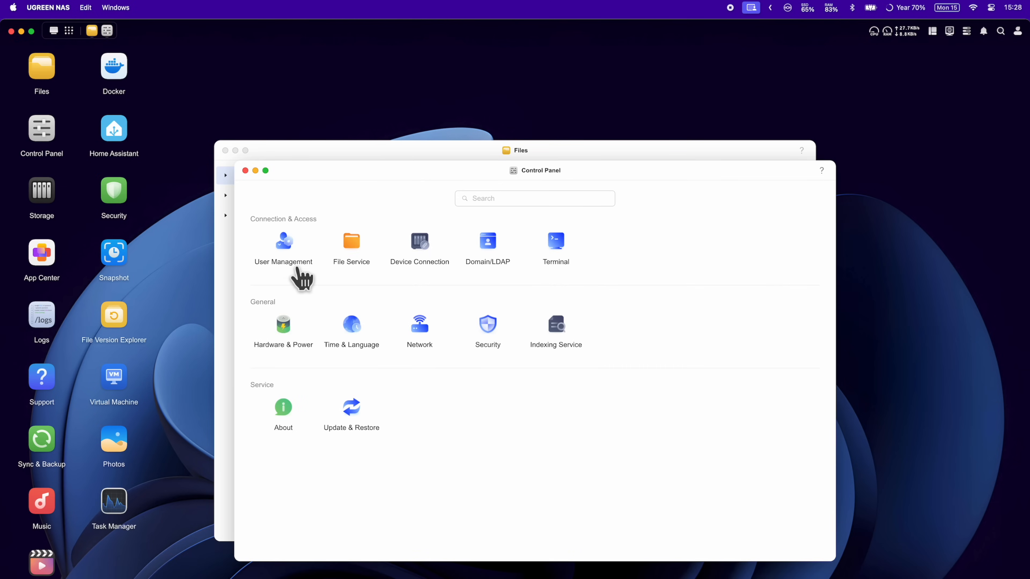
left_click(283, 241)
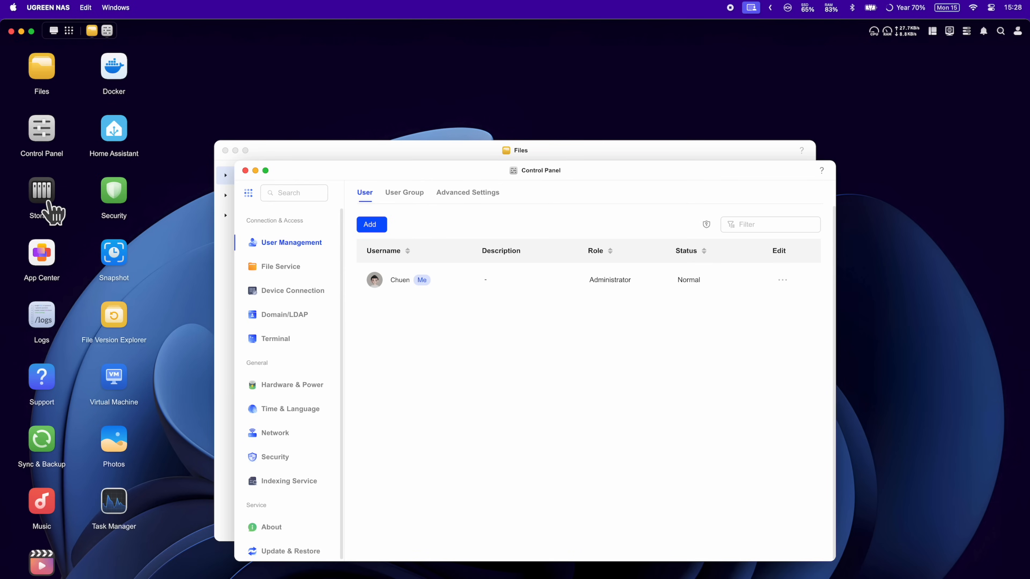
left_click(41, 195)
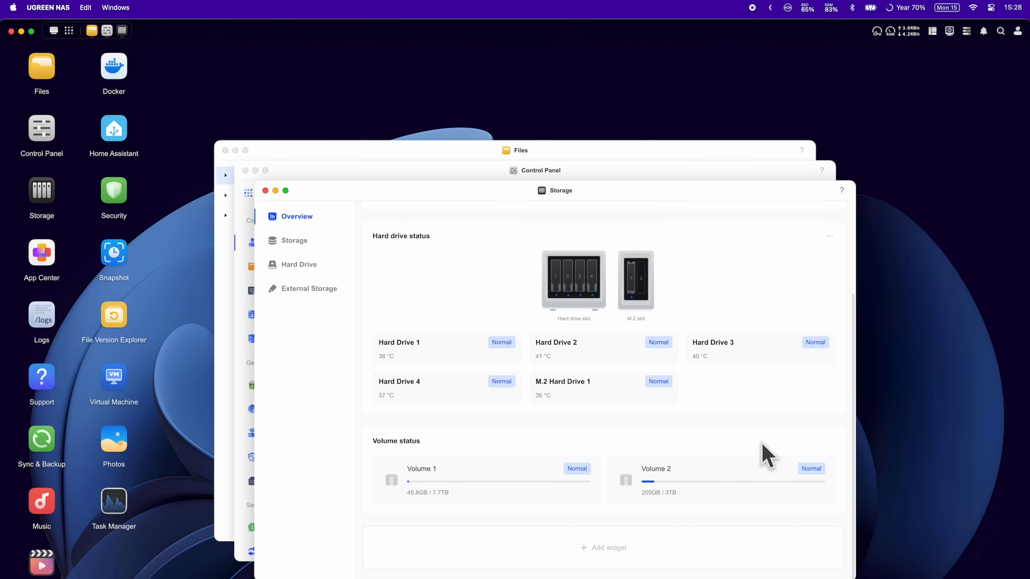
mouse_move(577, 309)
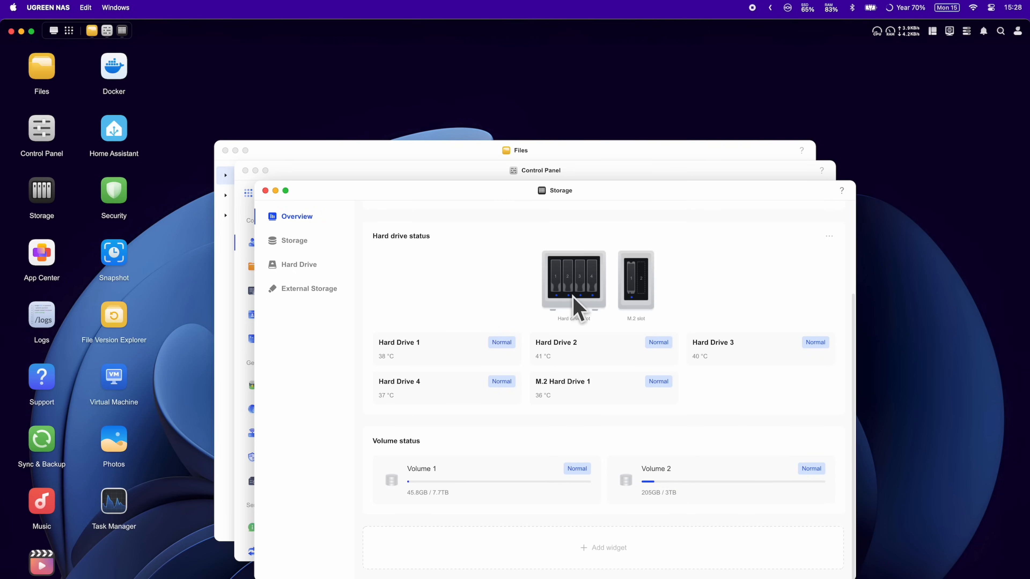
mouse_move(600, 350)
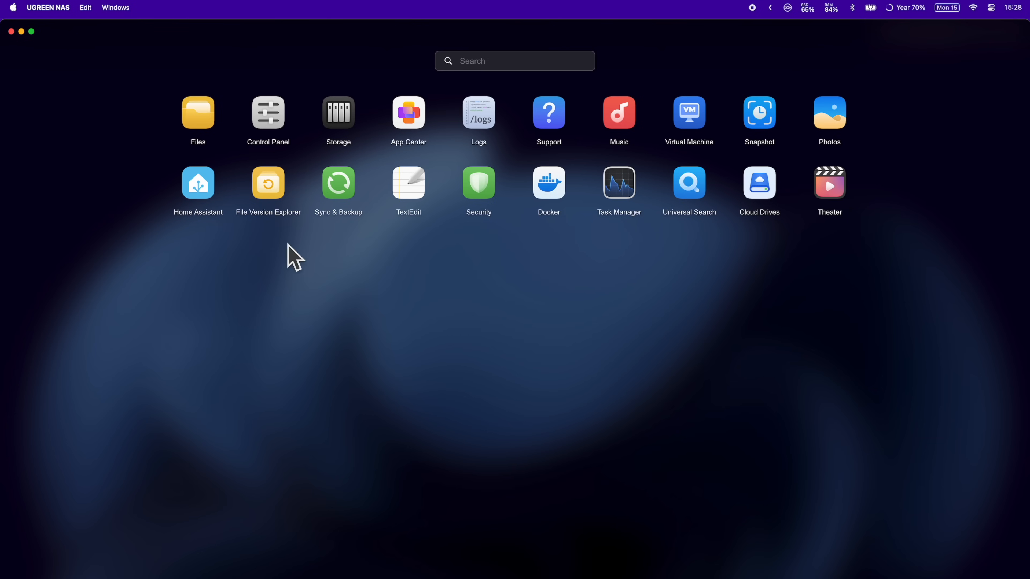
mouse_move(798, 307)
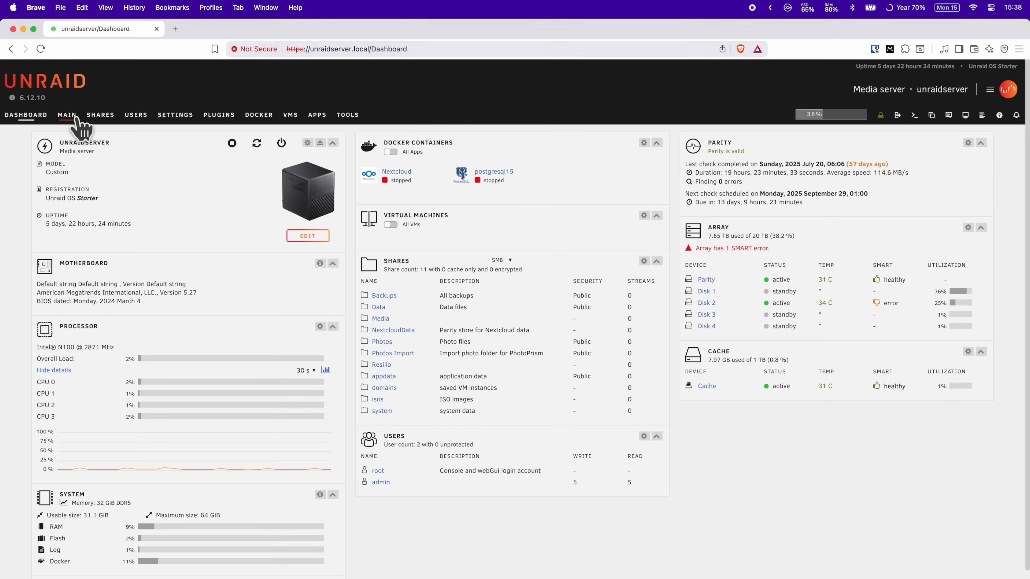
Switch from the Unraid dashboard to the Main page listing the array disks.
left_click(66, 114)
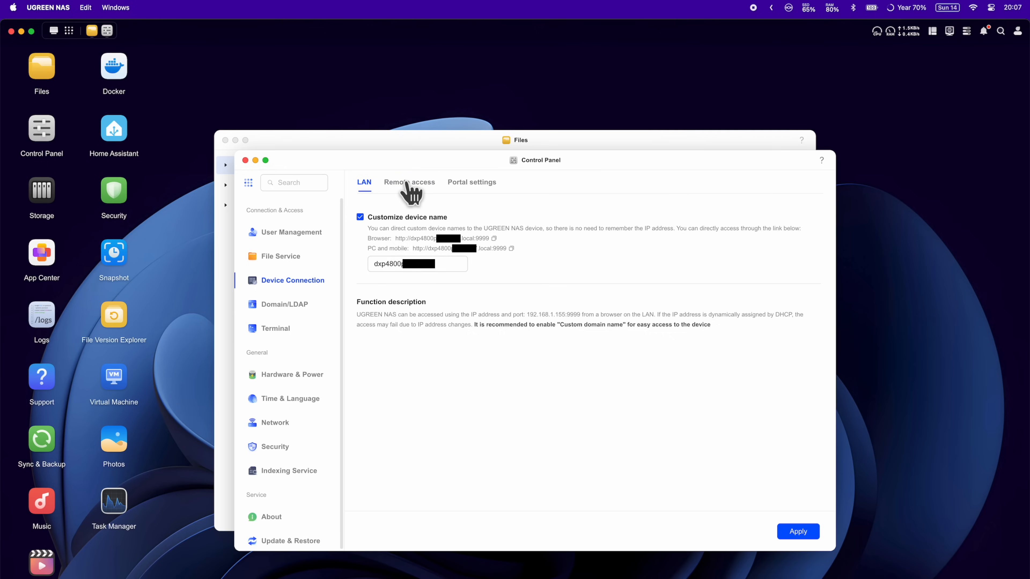
Show Device Connection's Remote access settings with UGREENlink remote access enabled.
left_click(409, 181)
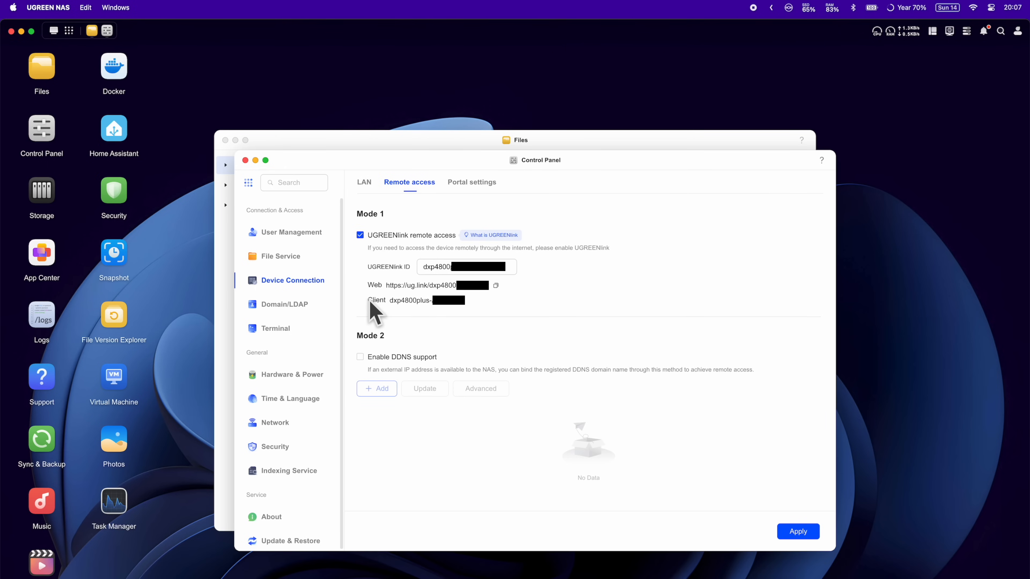
mouse_move(616, 242)
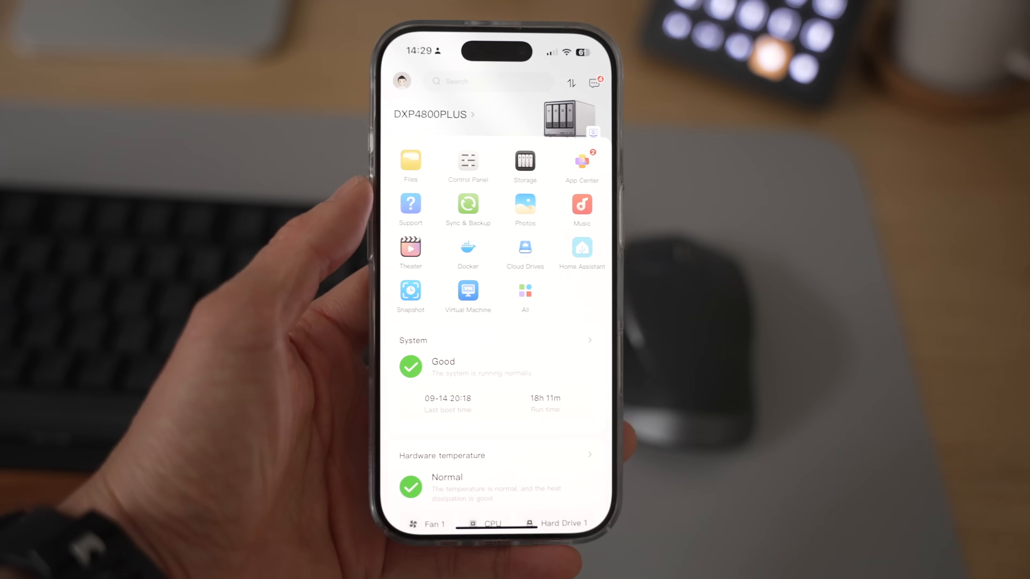
Scroll the SSH session listing the home folder's Apps, Backups, Documents, Music, Photos and Sync.
scroll("down", 3)
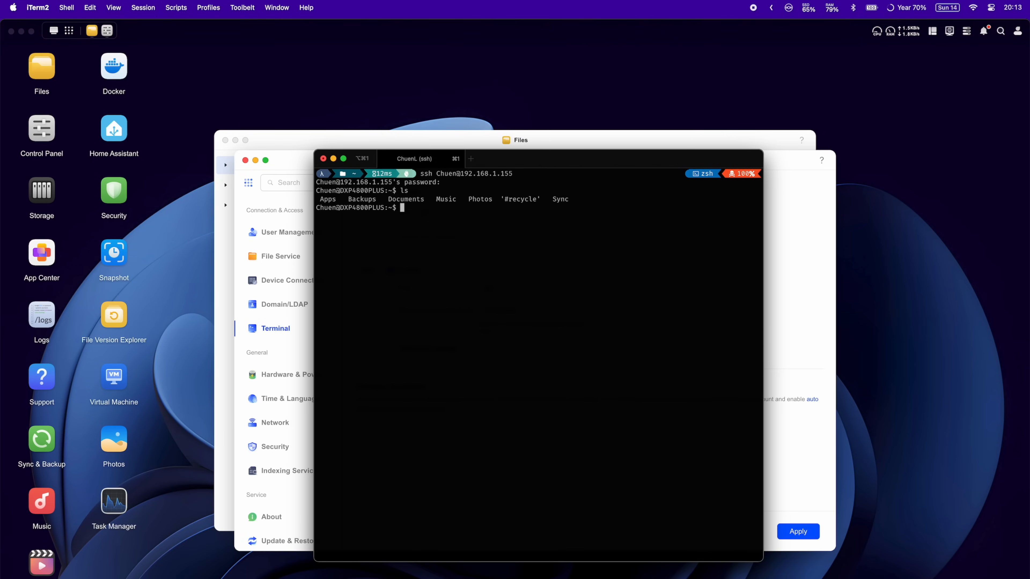
Enable SSH access in Terminal settings, confirming the security warning.
type("ps")
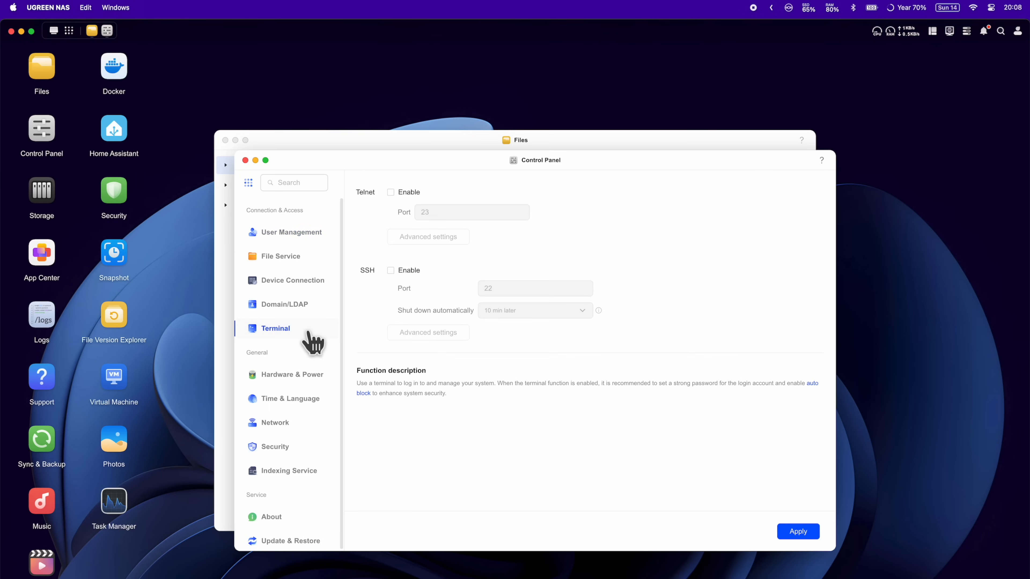
left_click(391, 270)
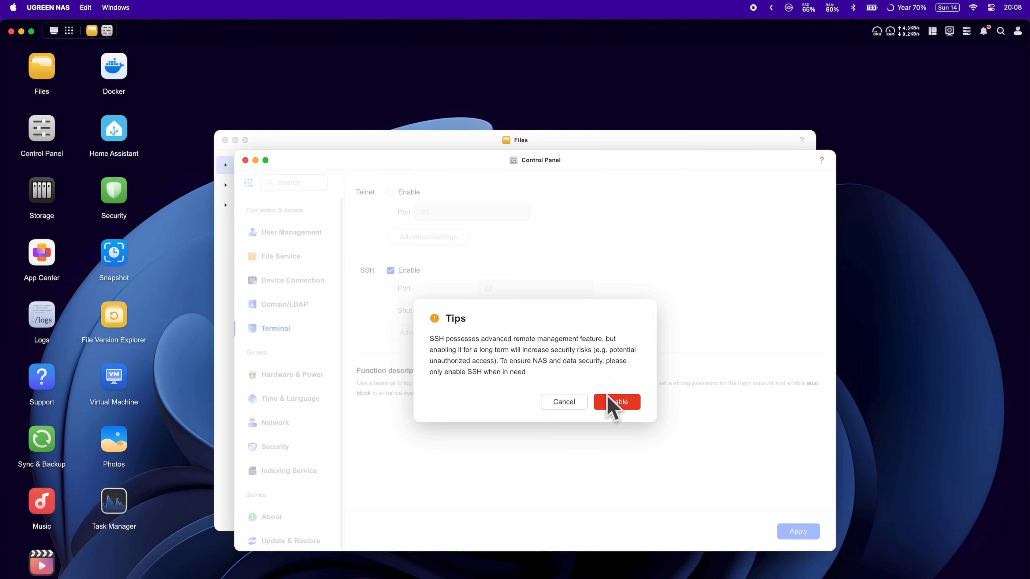
left_click(615, 401)
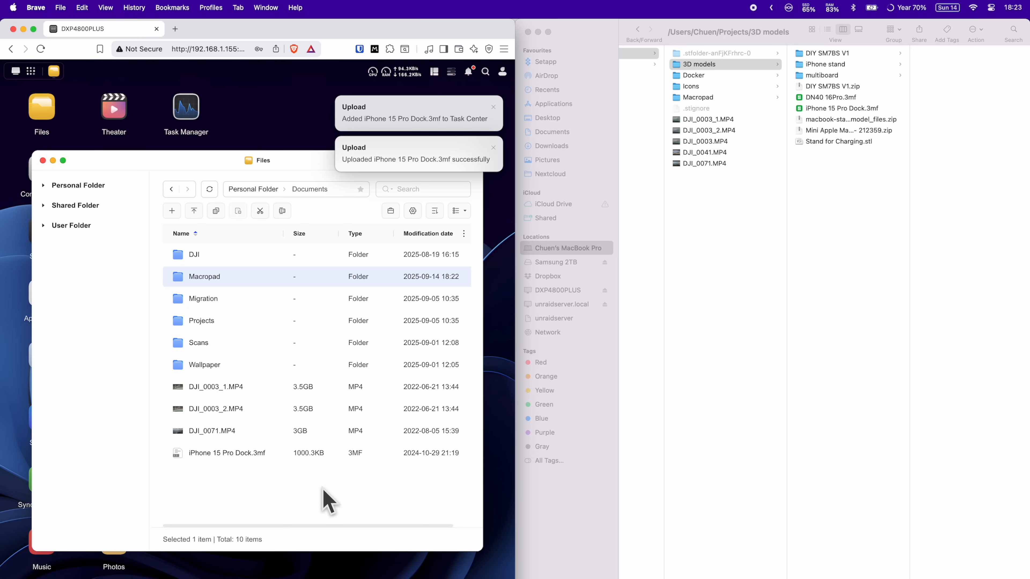
Bring up WebFind's device picker listing the uninitialised DXP4800 Plus.
left_click(226, 453)
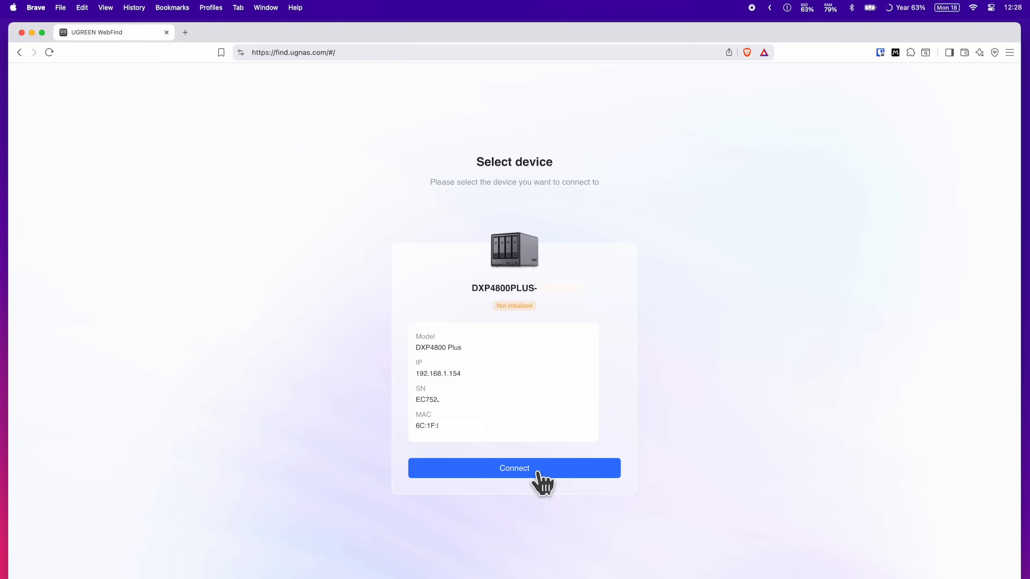
Connect to the new NAS, name it DXP4800PLUS, accept the user agreement and continue setup.
left_click(514, 468)
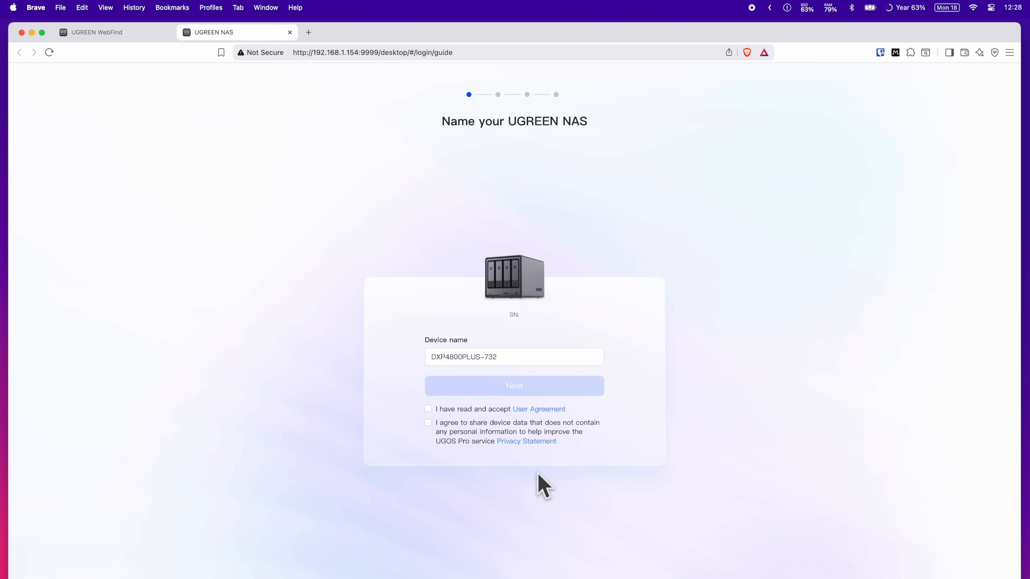
double_click(489, 357)
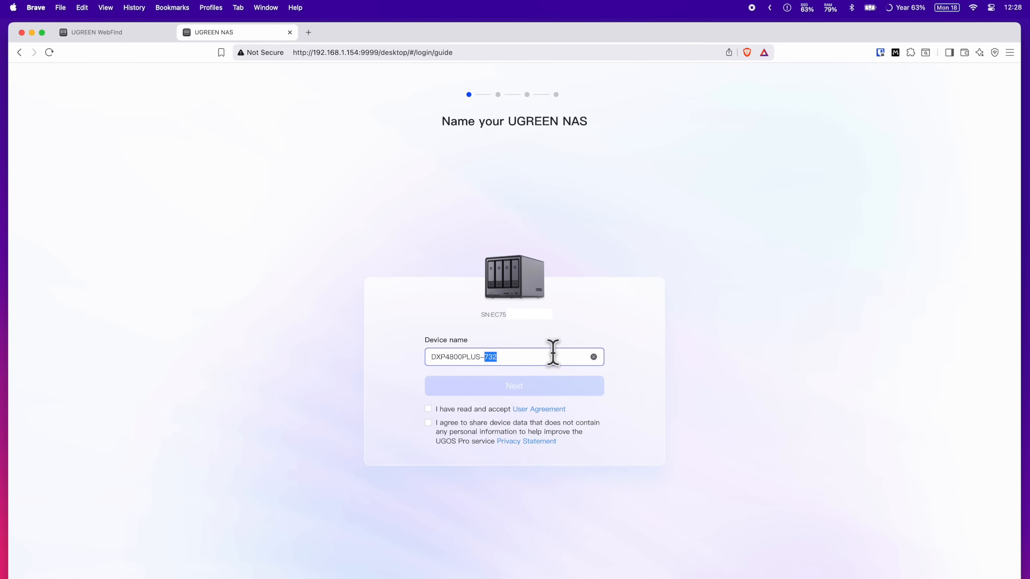
left_click(427, 409)
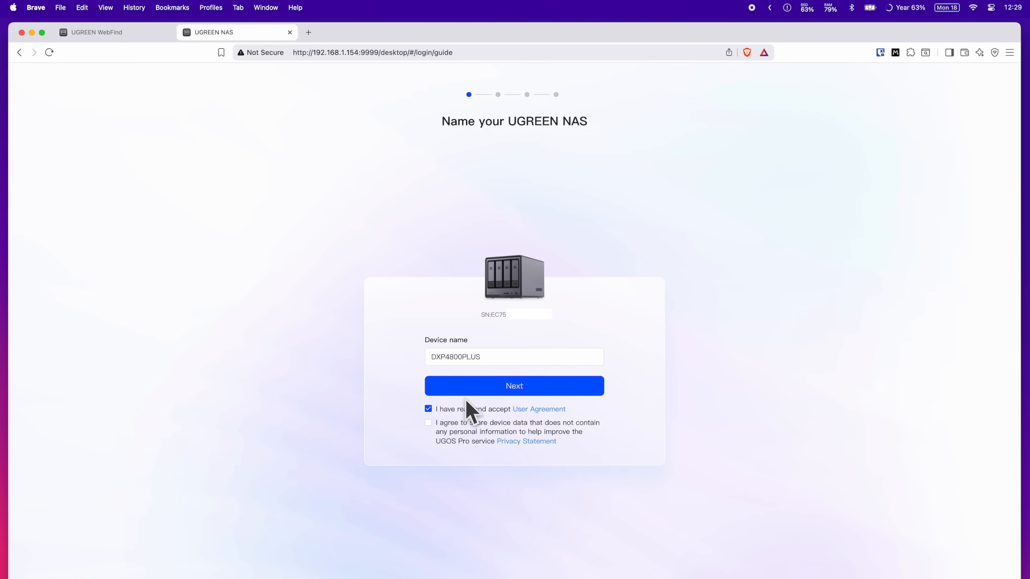
left_click(514, 385)
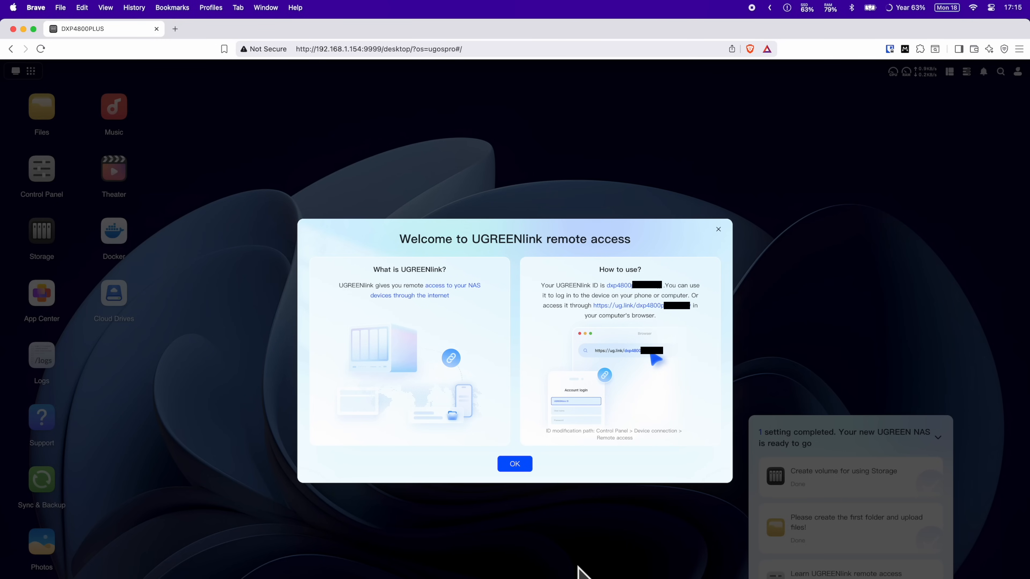
mouse_move(610, 298)
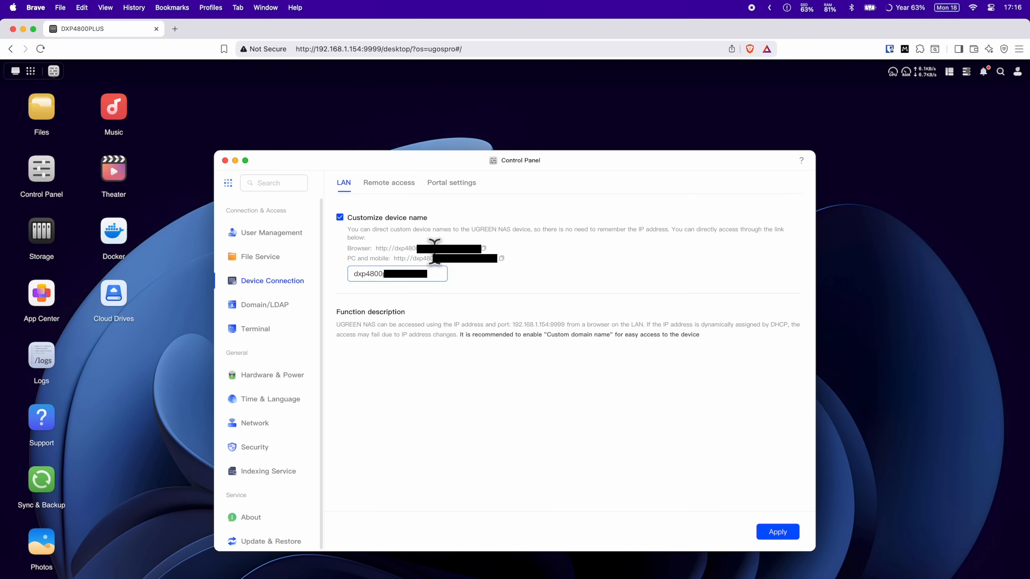
Show the new NAS's Remote access settings with UGREENlink remote access enabled.
left_click(389, 182)
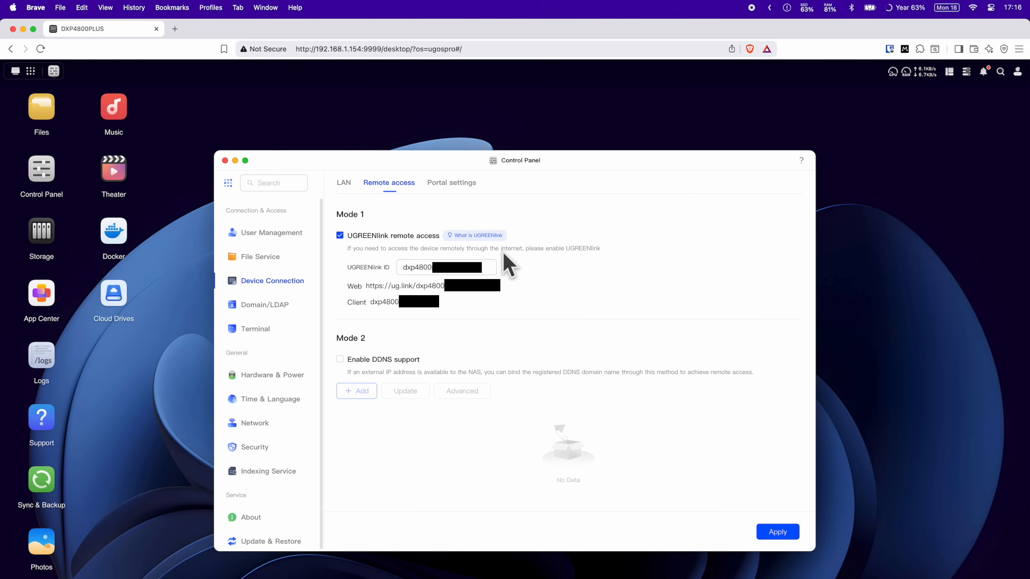
mouse_move(476, 258)
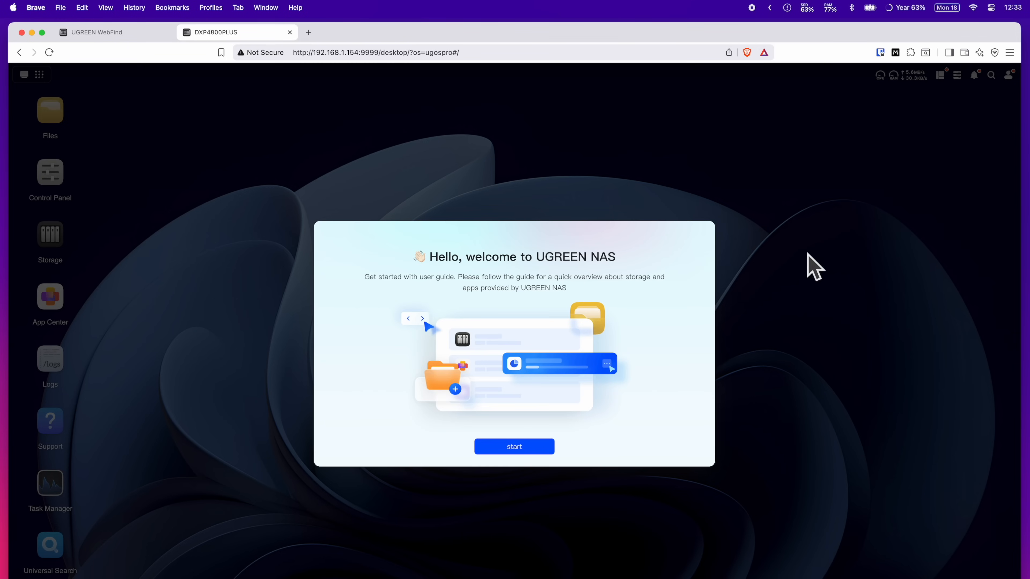
Select Hard Drive 1 and Hard Drive 2 for the new storage pool, enabling RAID 0 and RAID 1.
left_click(515, 447)
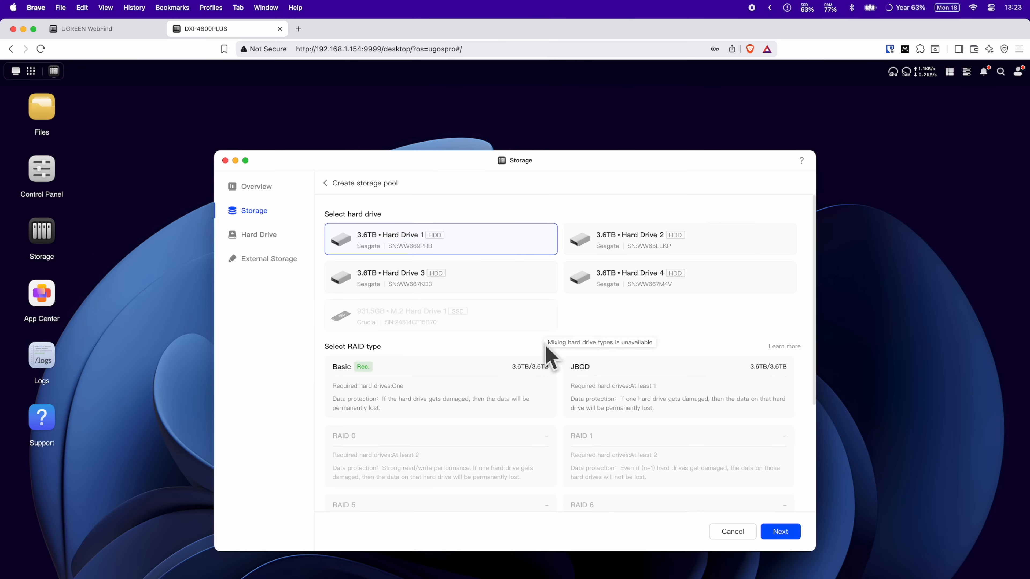
left_click(678, 232)
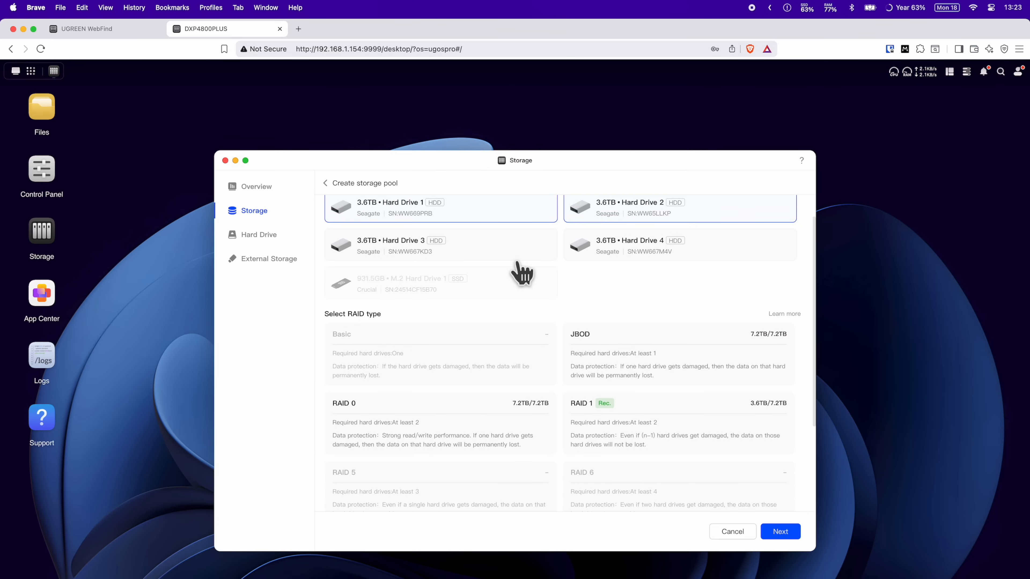
left_click(439, 245)
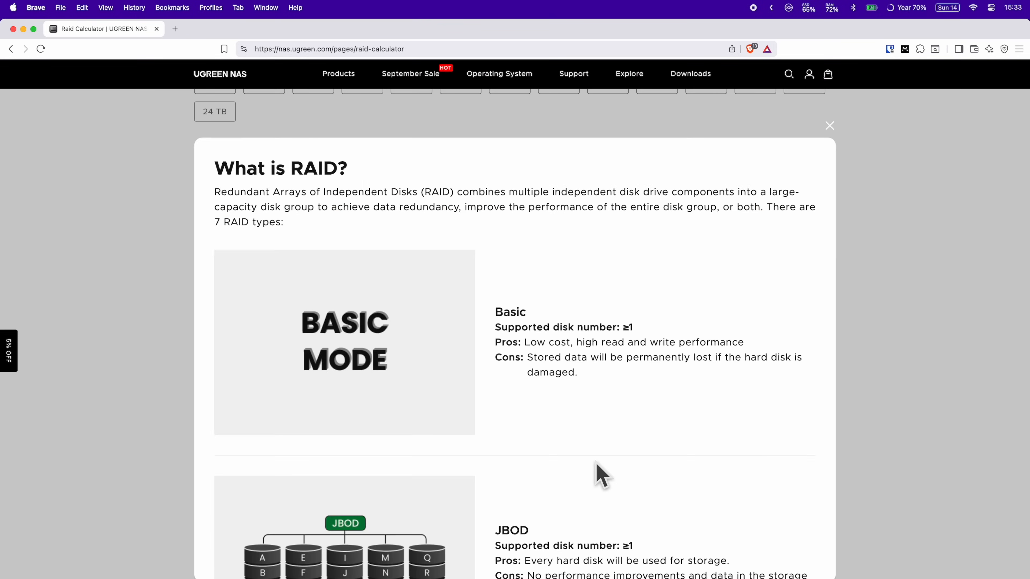
Add four 4 TB drives to the RAID Calculator, giving 14.5 TB RAID 0 and 10.9 TB RAID 5.
scroll("down", 3)
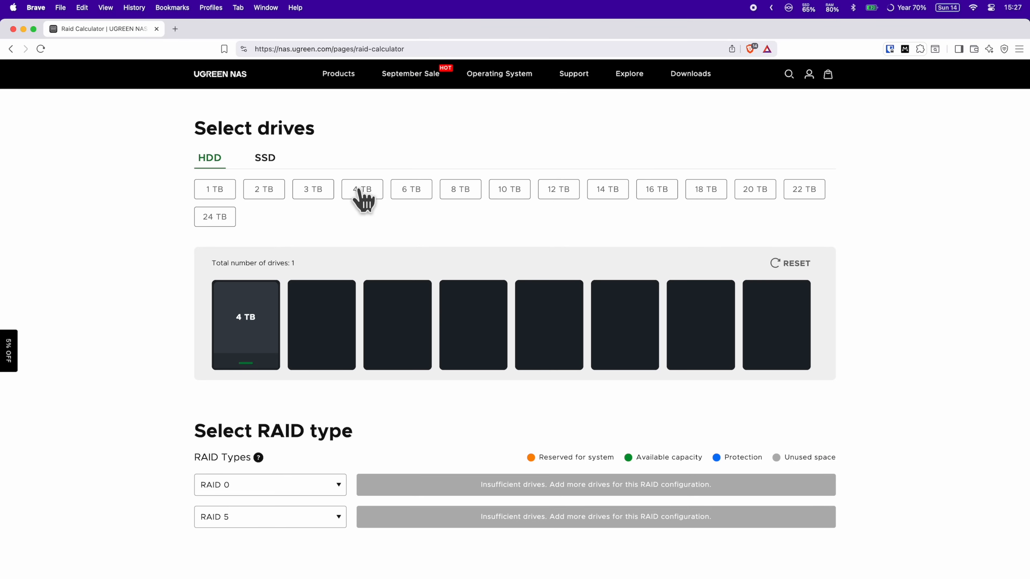
left_click(362, 189)
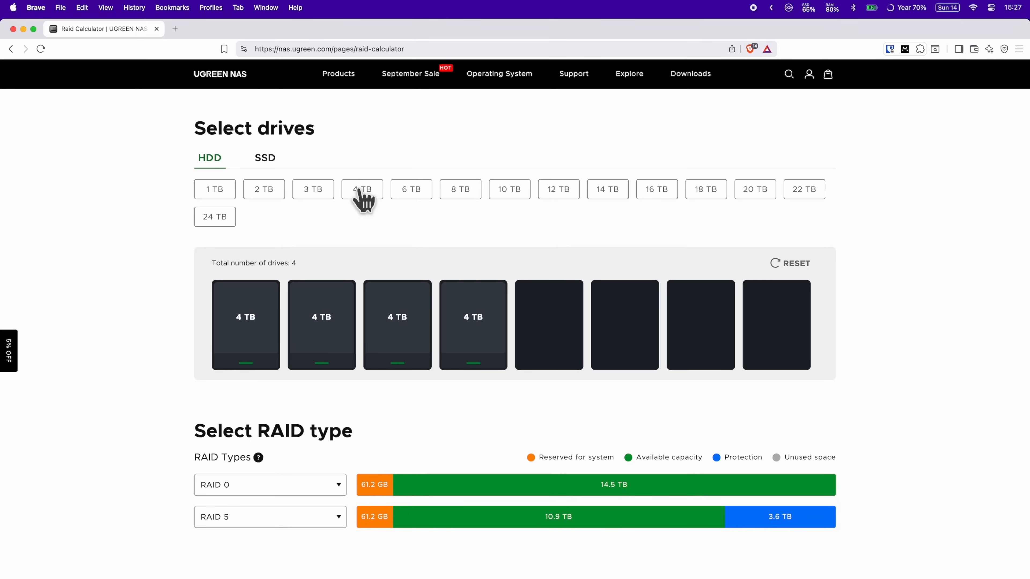
mouse_move(344, 529)
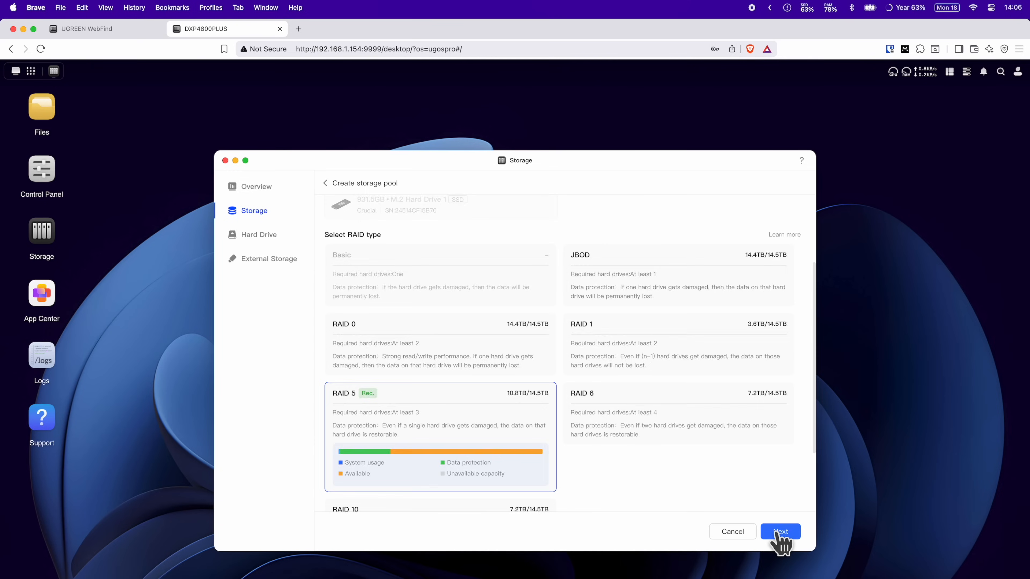
Confirm RAID 5, shrink Volume 1 below half the pool, compare ext4 and Btrfs, and proceed.
left_click(780, 532)
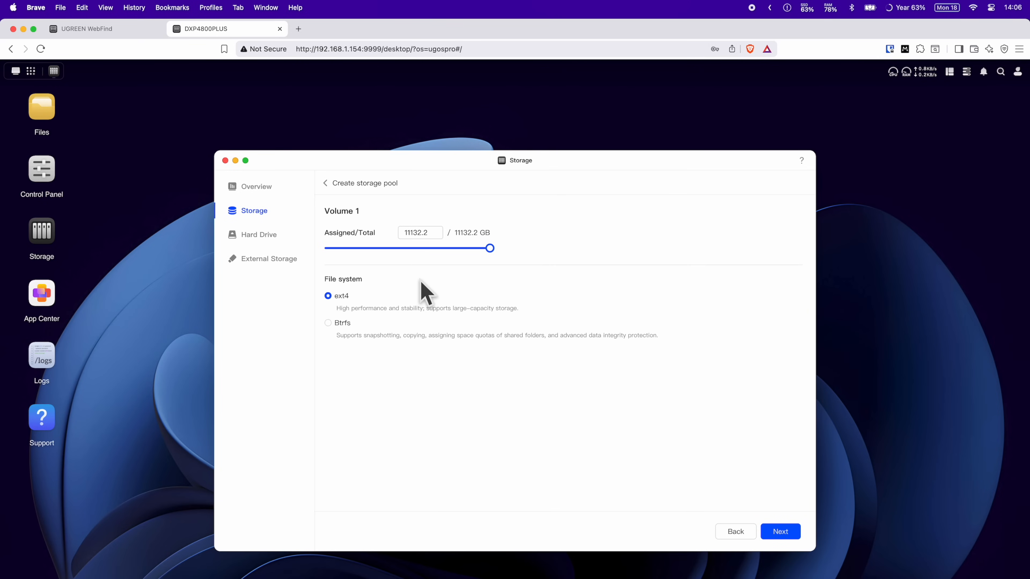
left_click_drag(489, 248, 394, 248)
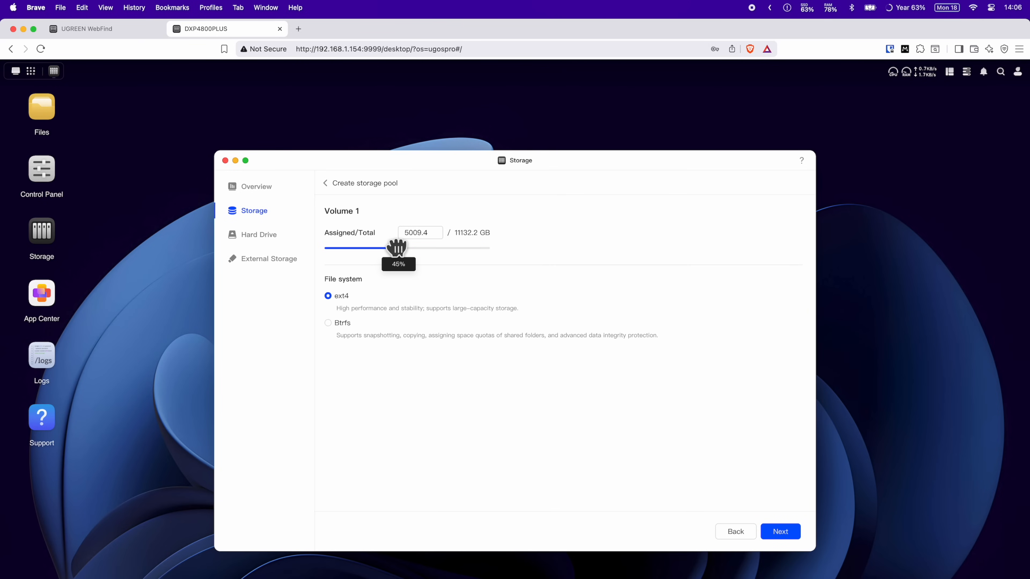
left_click(328, 322)
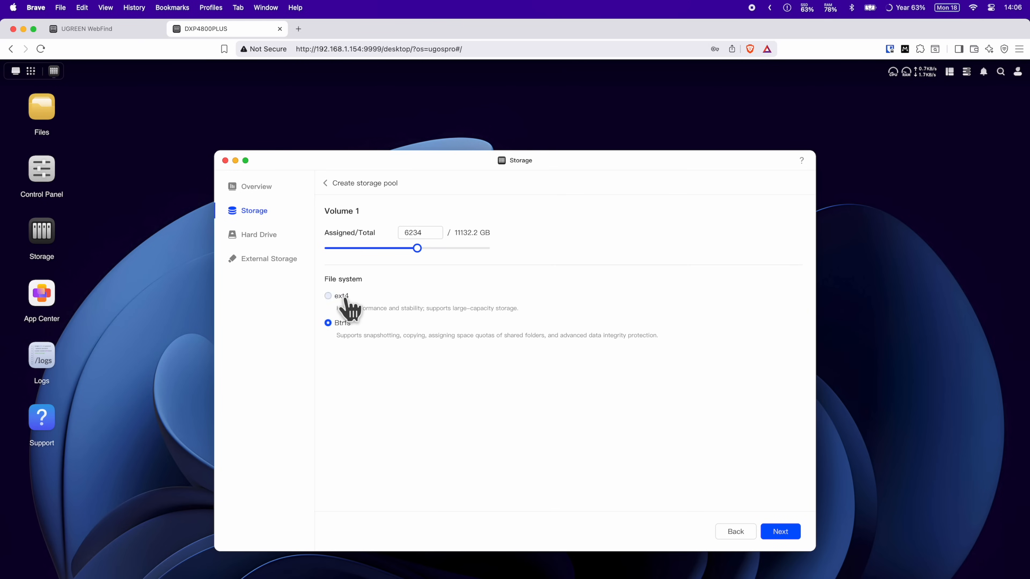
left_click(328, 295)
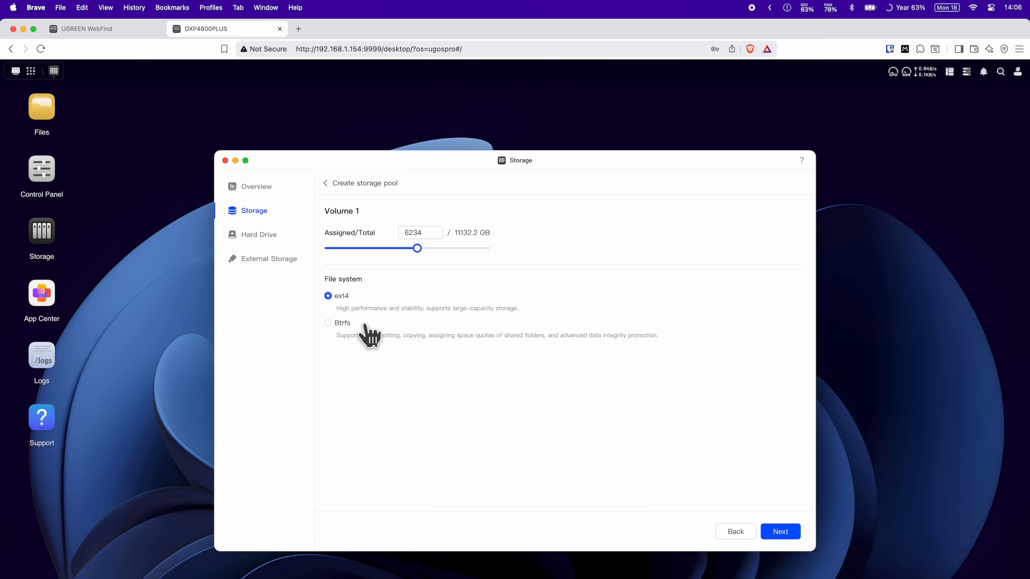
left_click(328, 323)
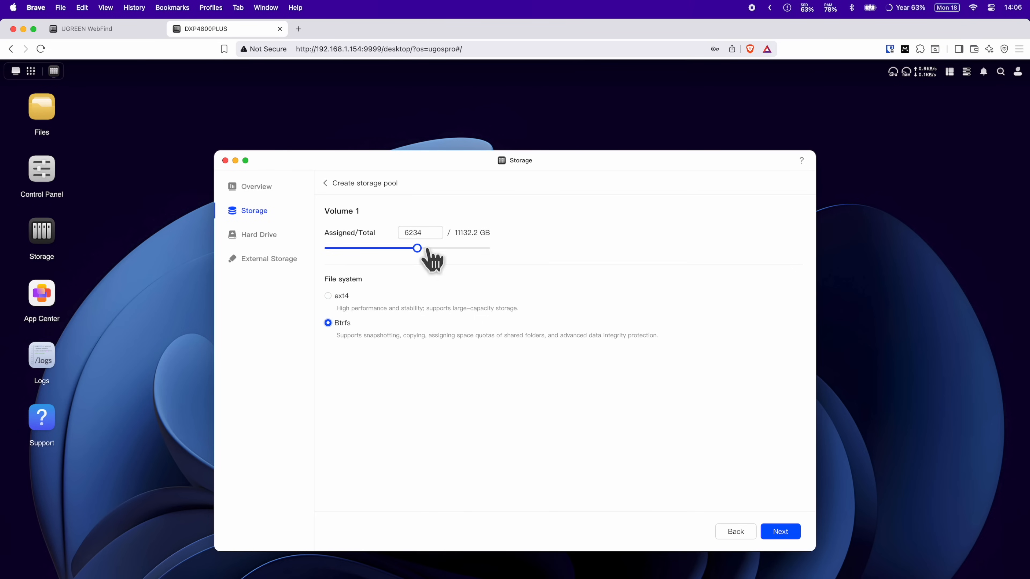
left_click(328, 296)
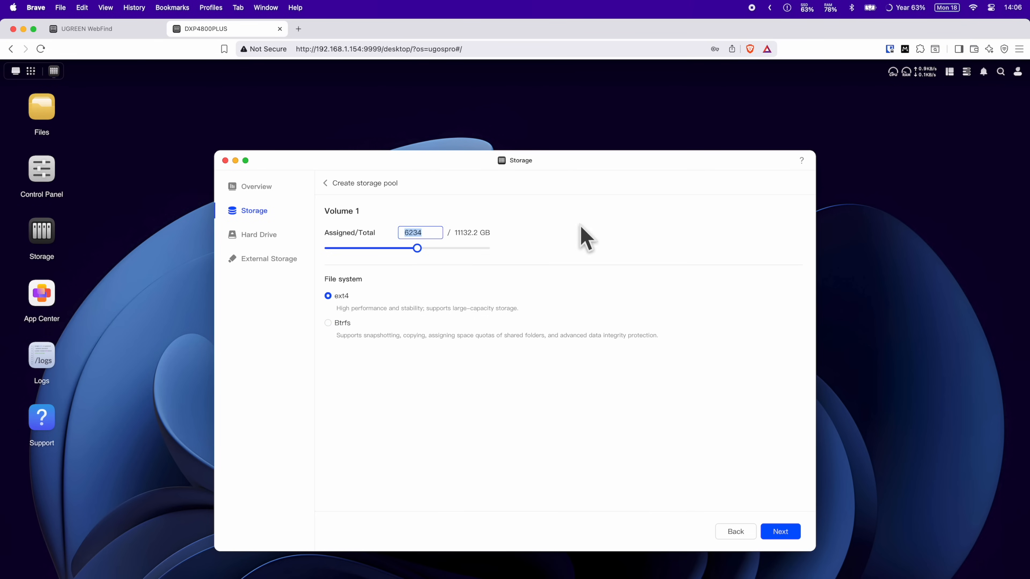
left_click(779, 531)
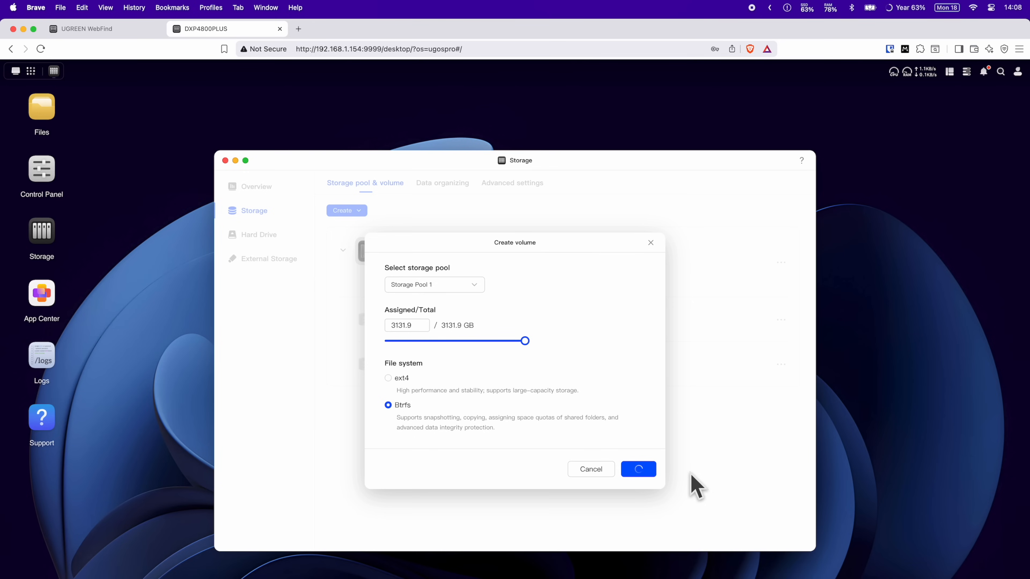
Confirm the Create volume dialog so the Btrfs volume is built on Storage Pool 1.
left_click(637, 469)
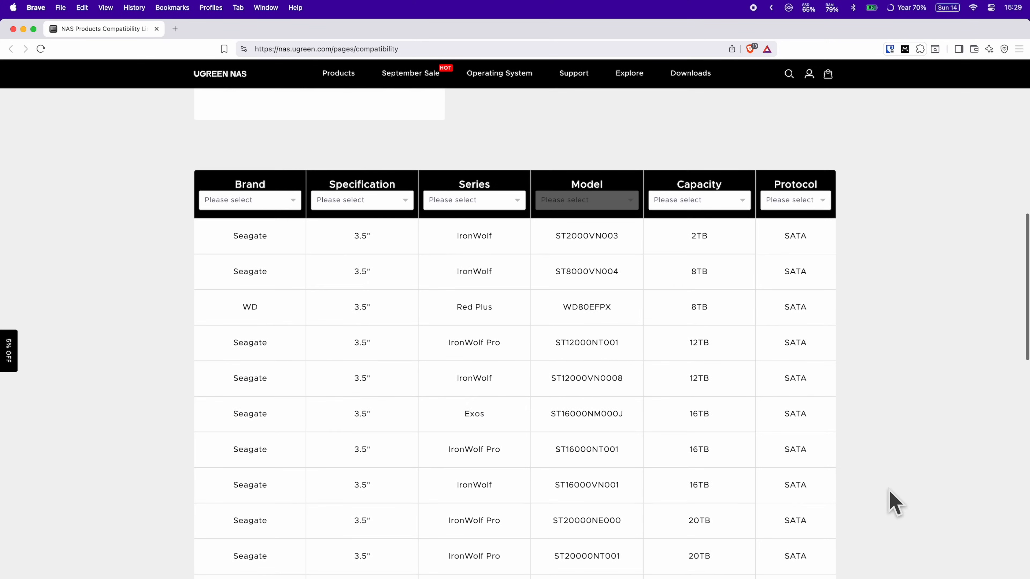
scroll("down", 3)
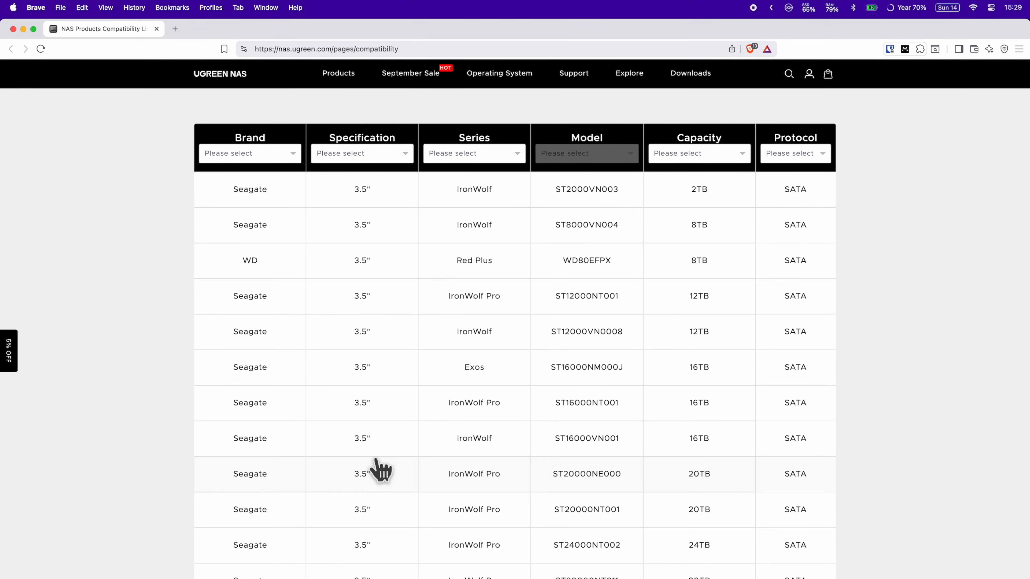
scroll("down", 3)
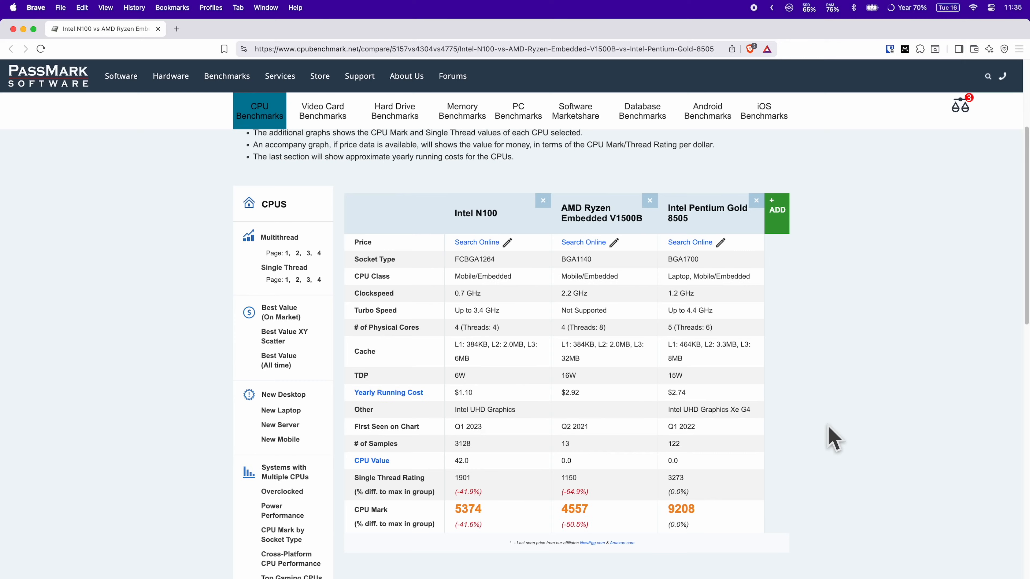
scroll("down", 3)
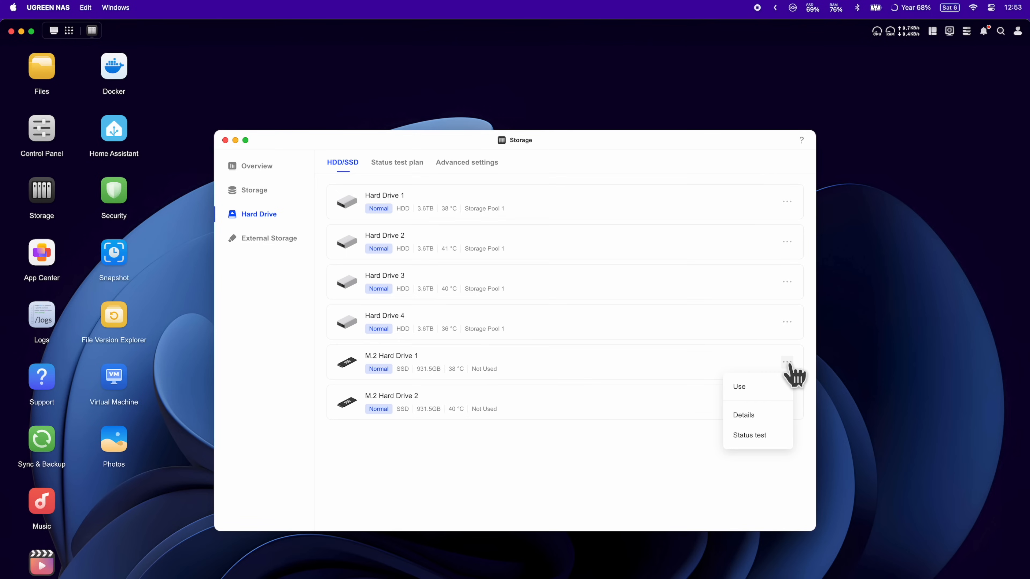
Use M.2 Hard Drive 1 as SSD cache and choose the volume it accelerates.
left_click(738, 386)
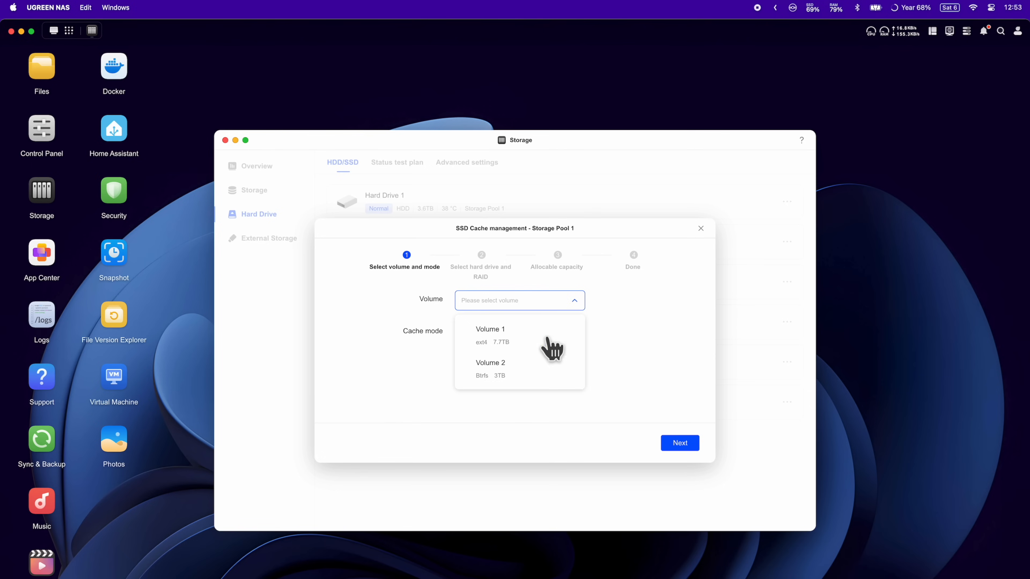
left_click(489, 363)
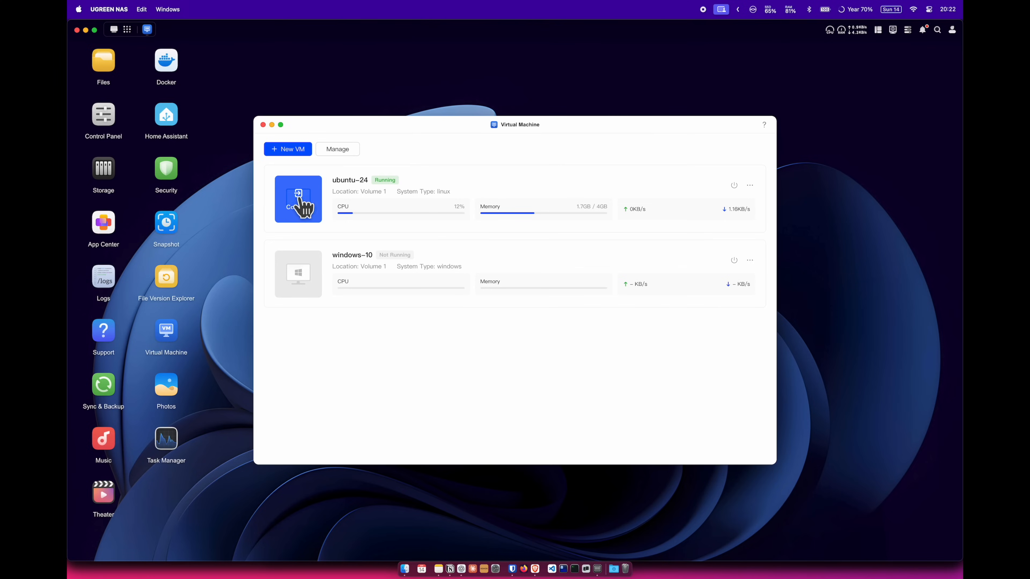
View the ubuntu-24 VM's remote desktop, then the windows-10 VM's console.
left_click(298, 199)
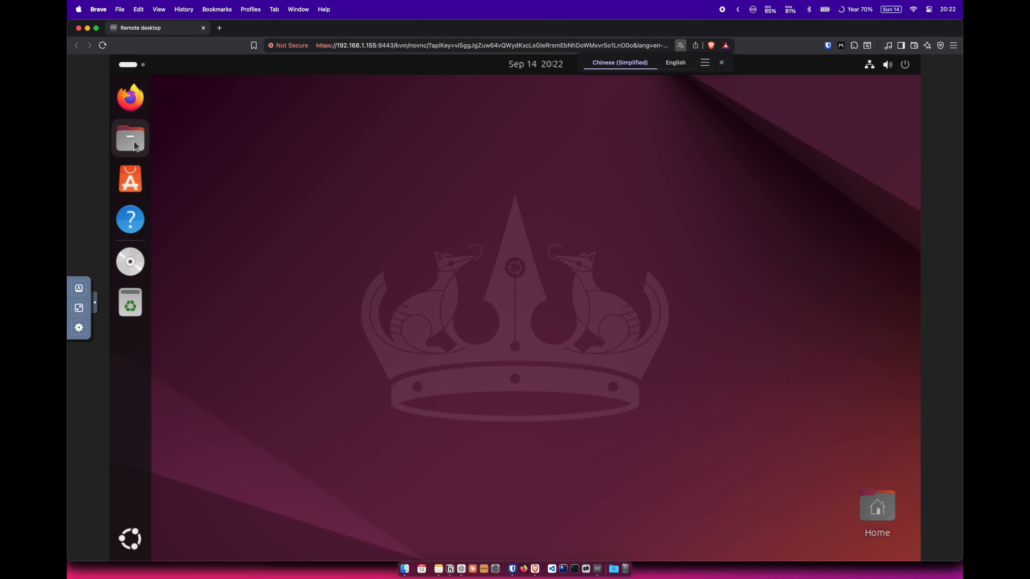
left_click(130, 138)
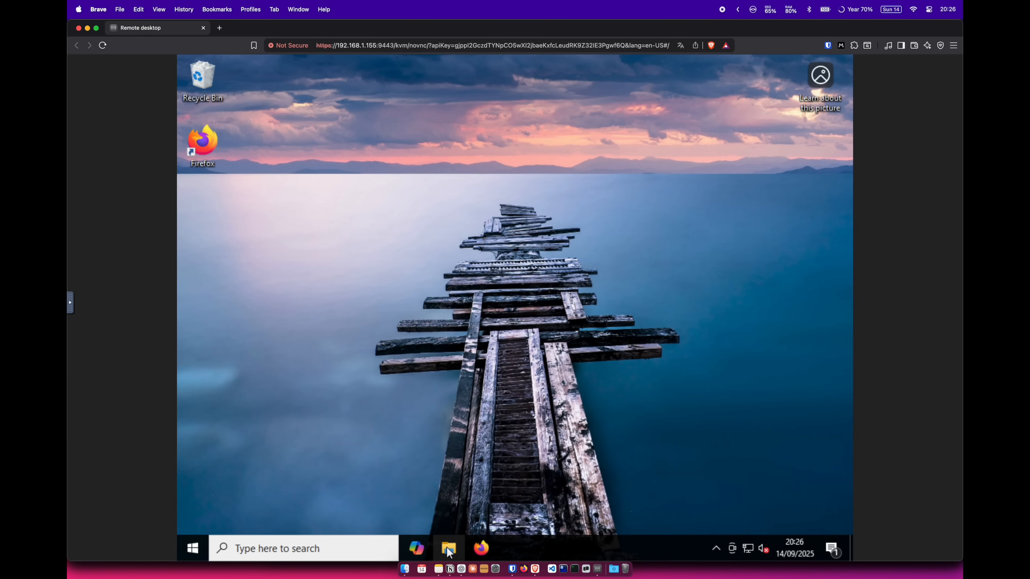
left_click(448, 548)
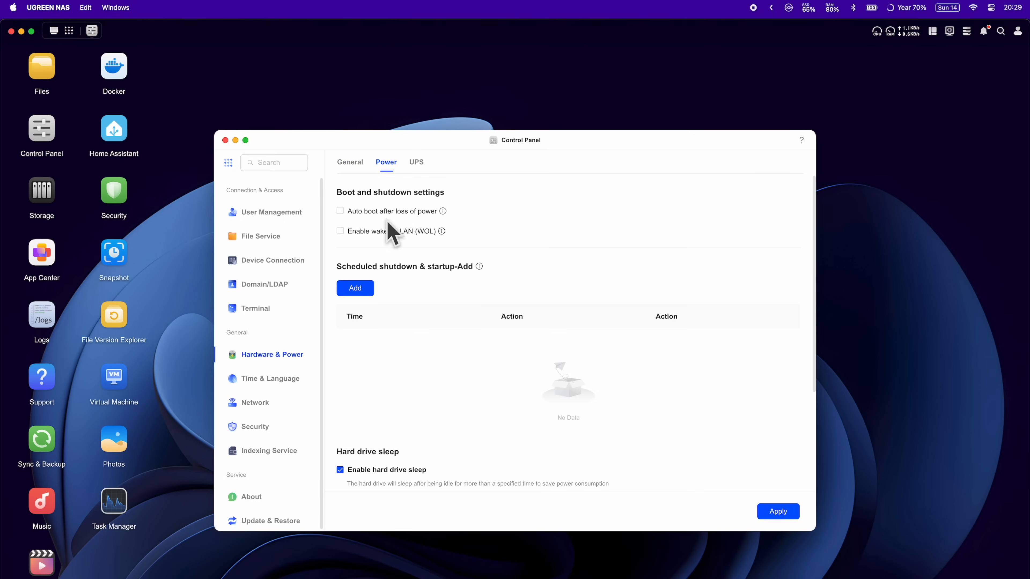
Add a scheduled shutdown & startup plan under Power and begin filling its dialog.
left_click(354, 287)
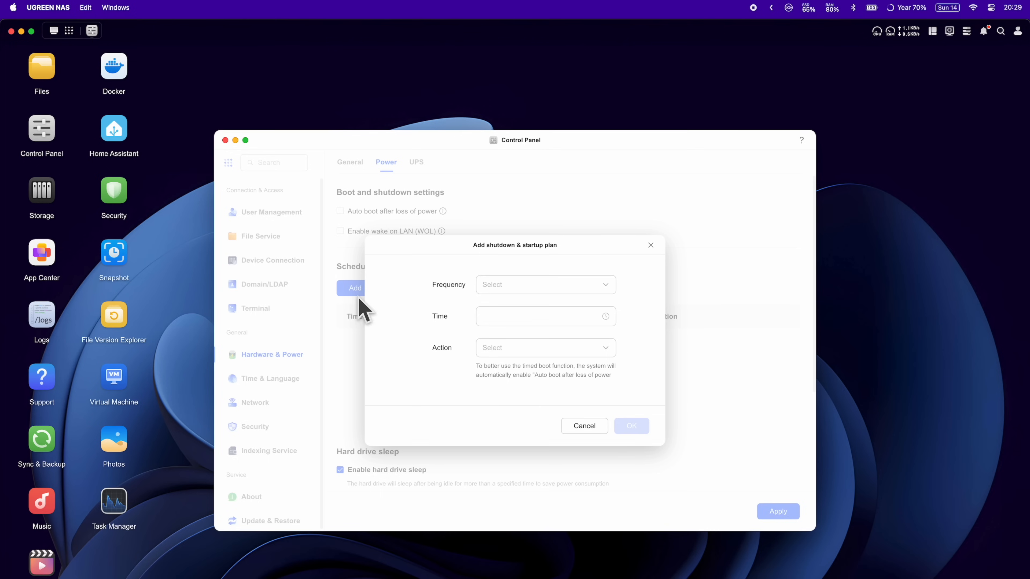
left_click(544, 284)
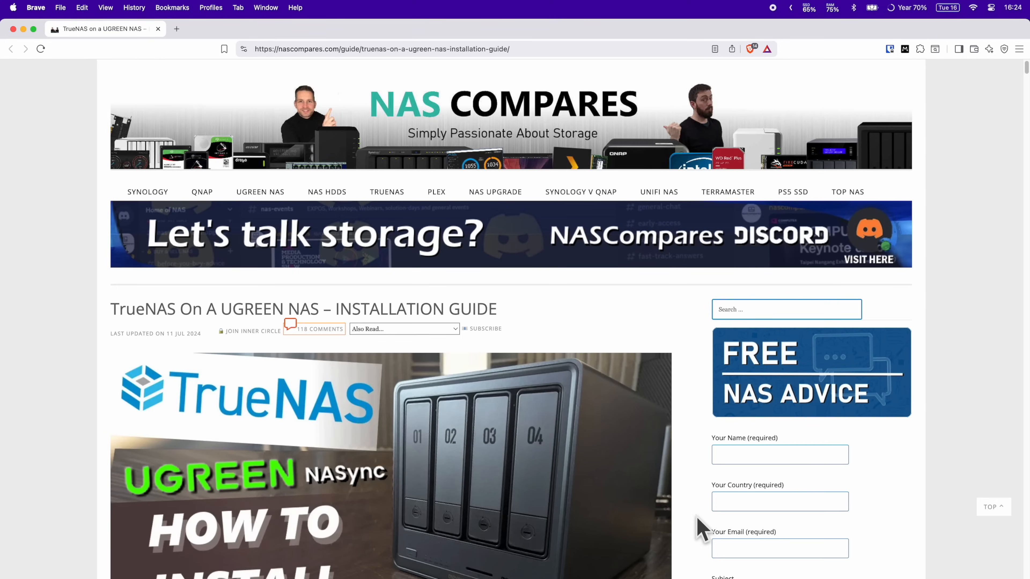
scroll("down", 3)
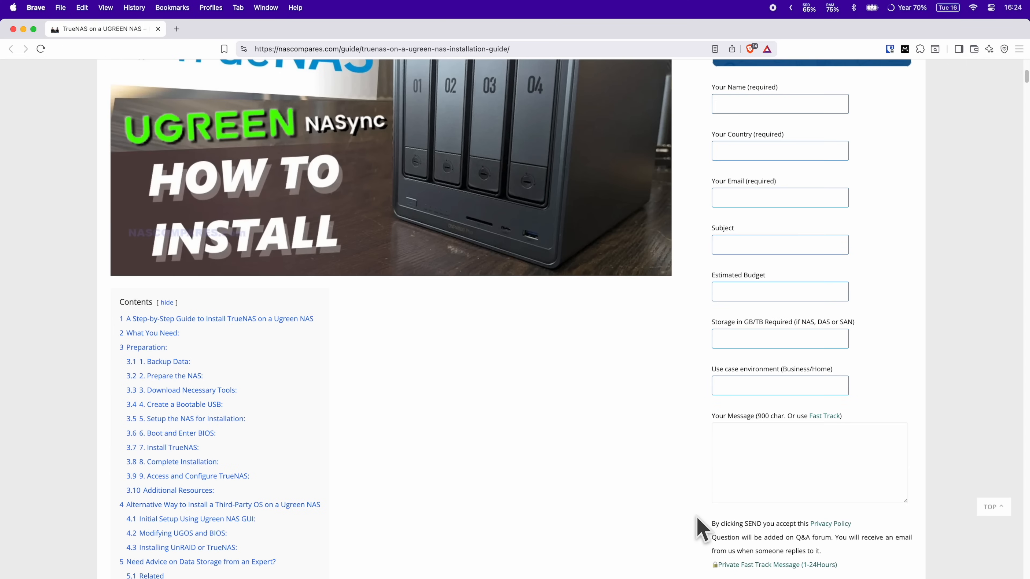
scroll("down", 3)
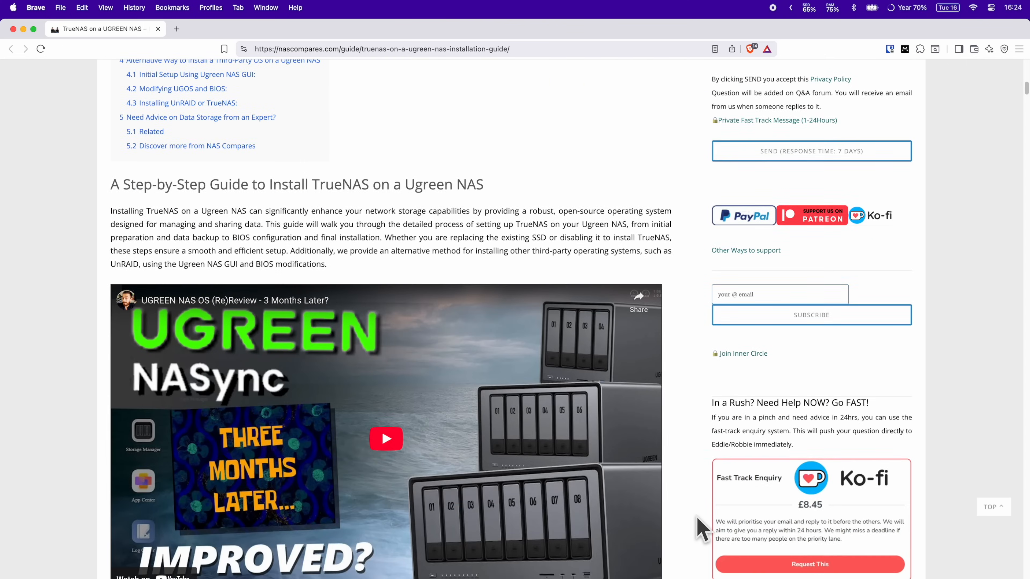